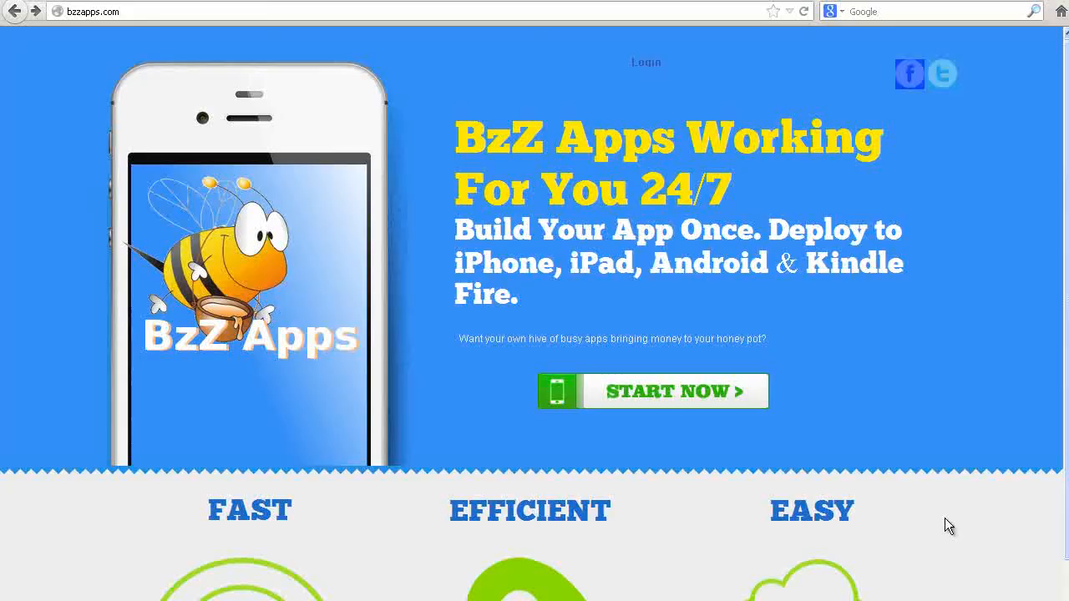
mouse_move(899, 514)
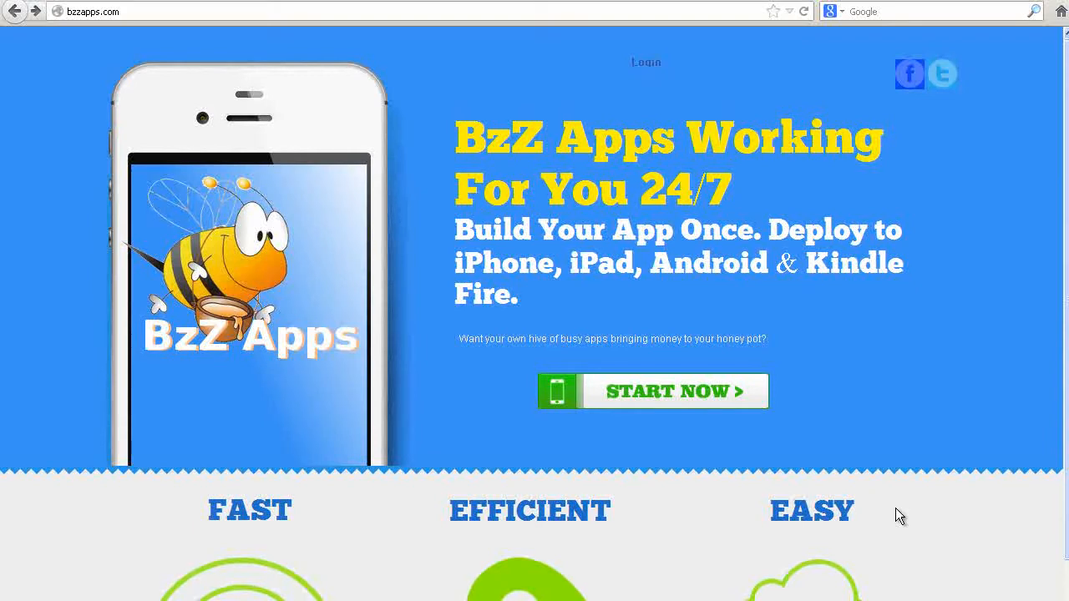
- On the bzzapps.com homepage, choose START NOW to reach the login page
click(92, 11)
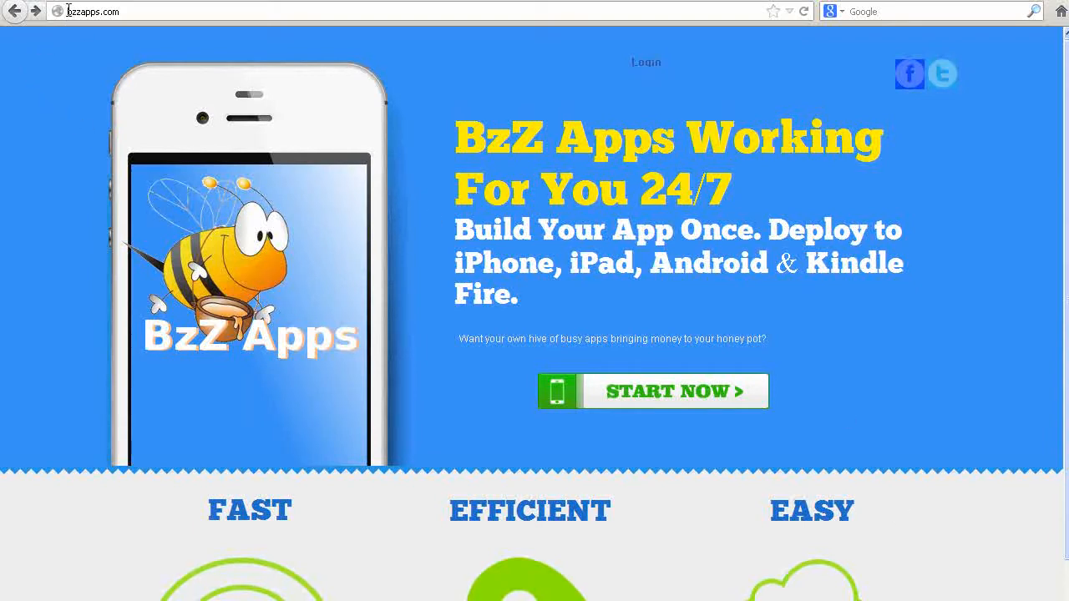
mouse_move(259, 106)
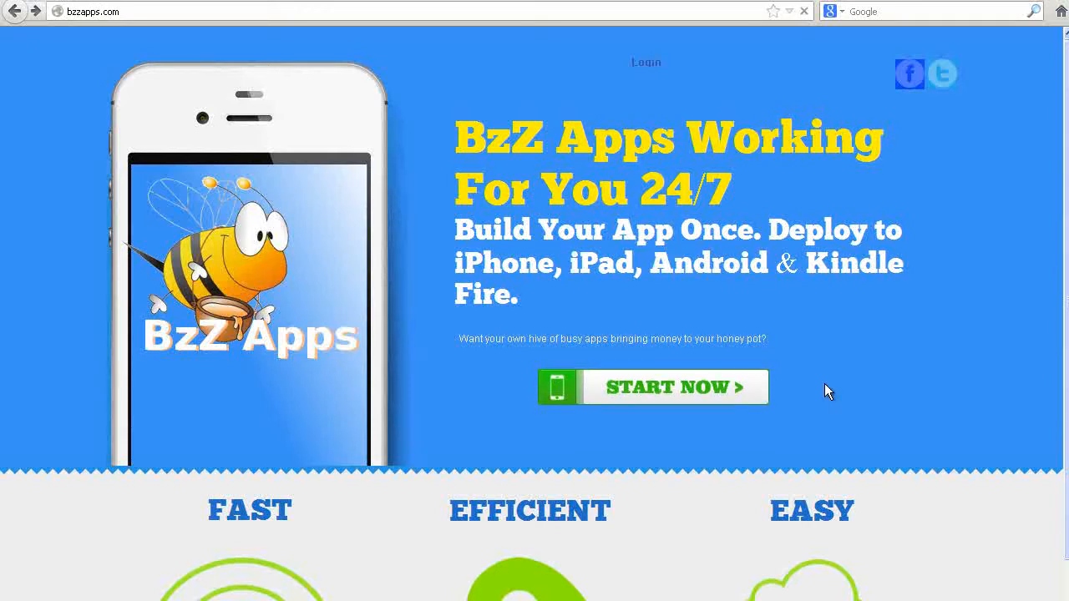
click(646, 62)
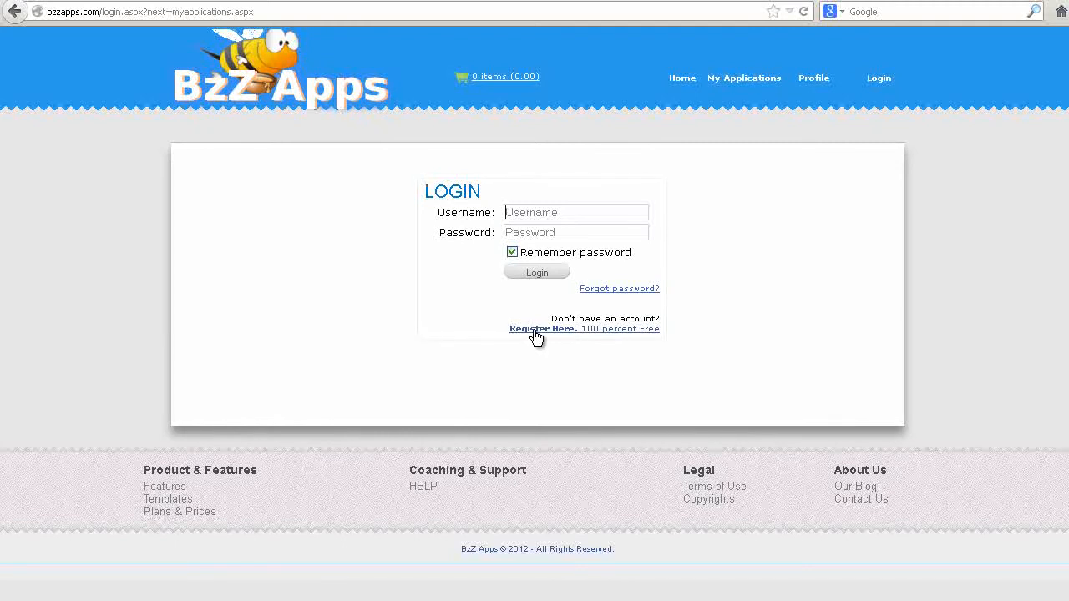
- Register a free account with username, password, email, first name Charles, last name and verification code
click(543, 328)
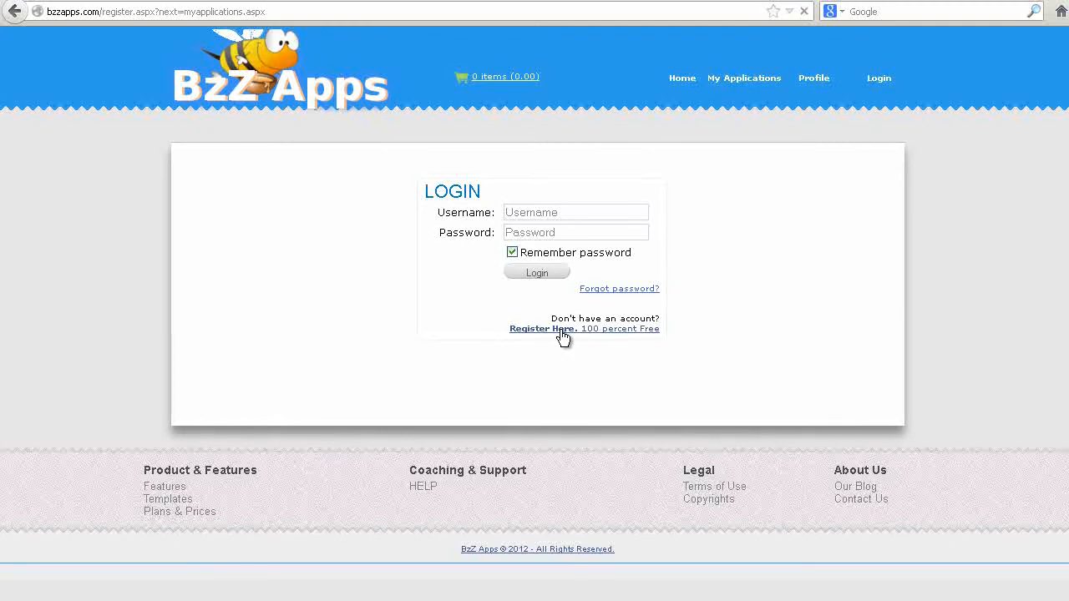
click(542, 329)
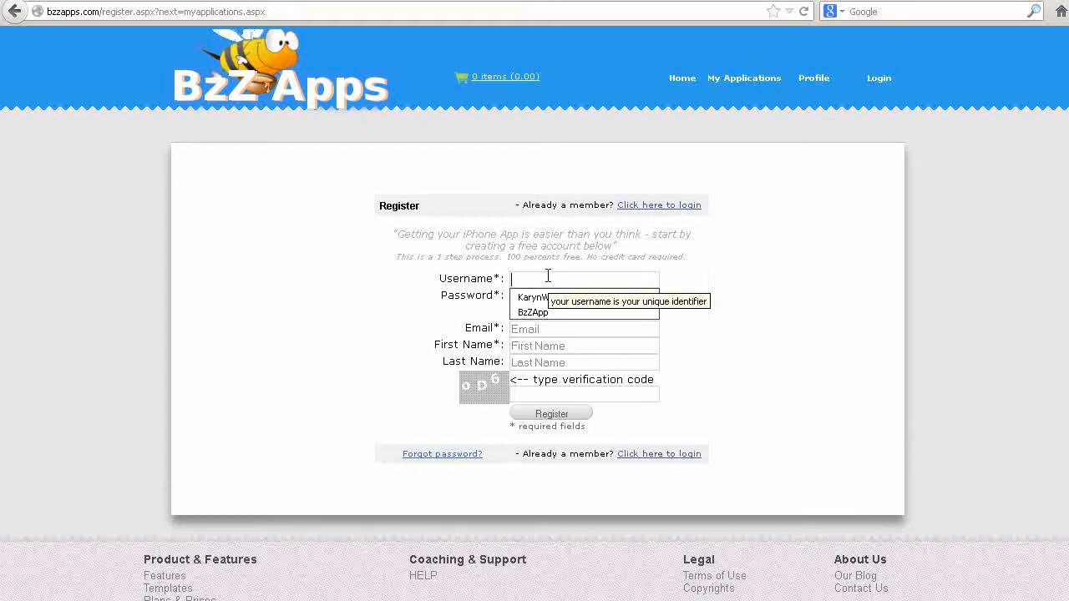
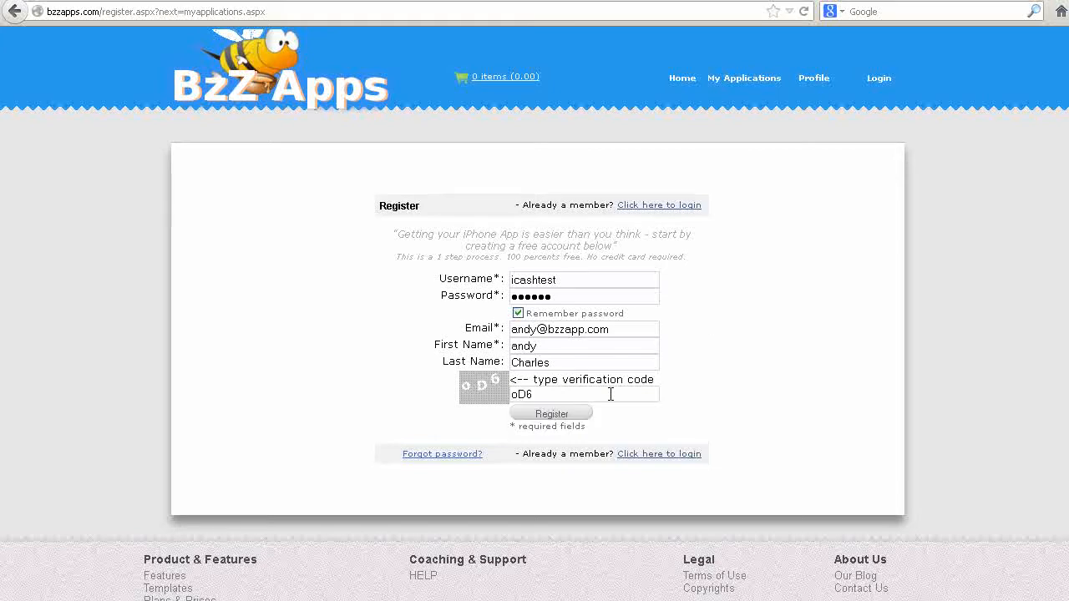
click(551, 414)
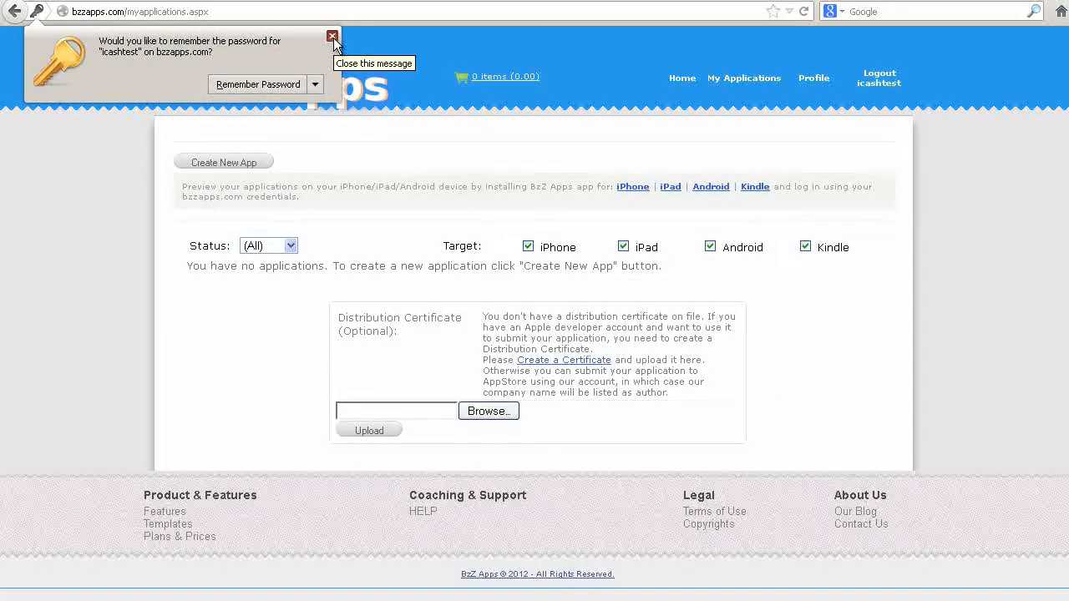
- Dismiss the Remember Password bar and choose Create New App to see starter templates
click(333, 36)
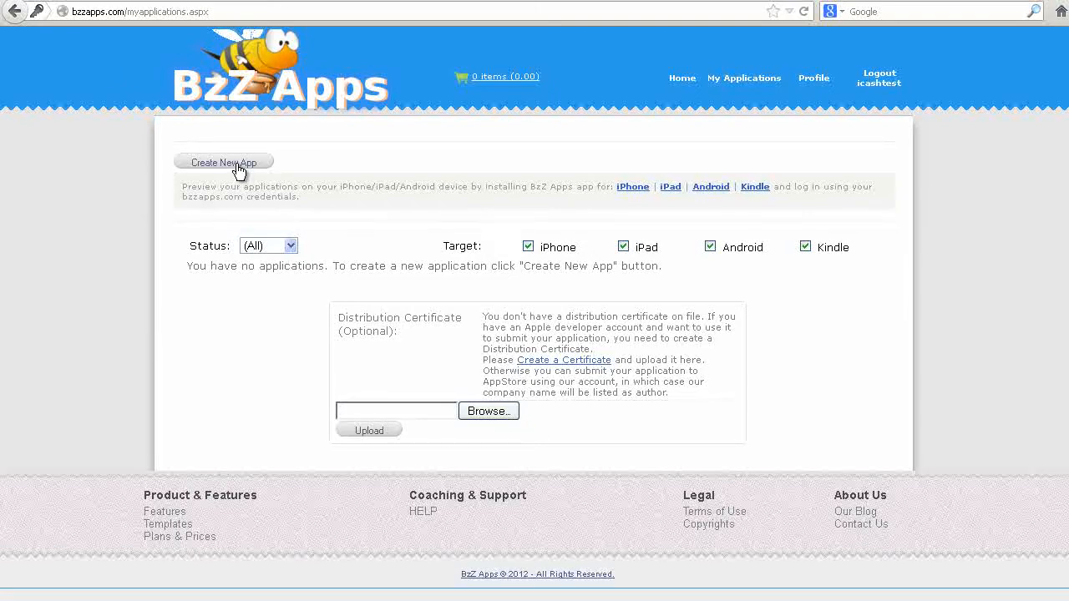
click(223, 162)
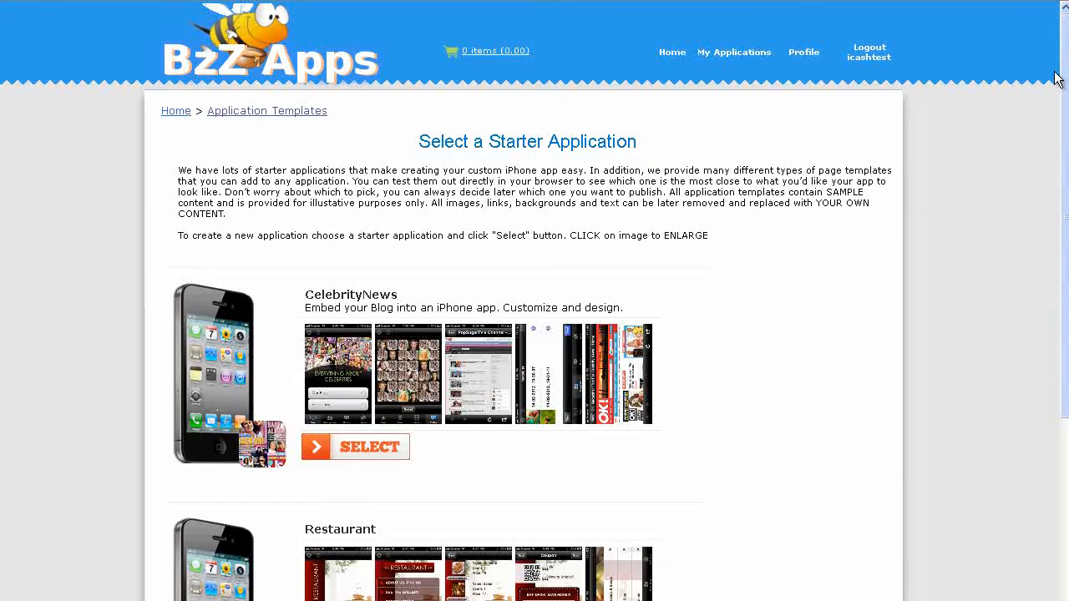
- Scroll through starter templates like Taxicab, Fashion, Christmas, SocialNetwork and Sports, then back to CelebrityNews
scroll(down, 3)
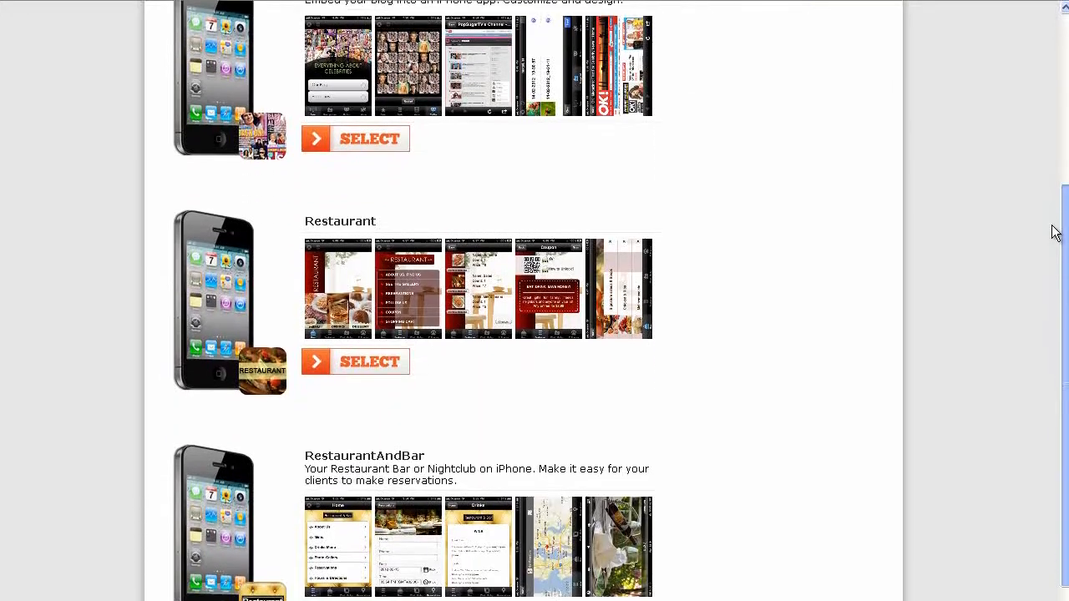
scroll(up, 3)
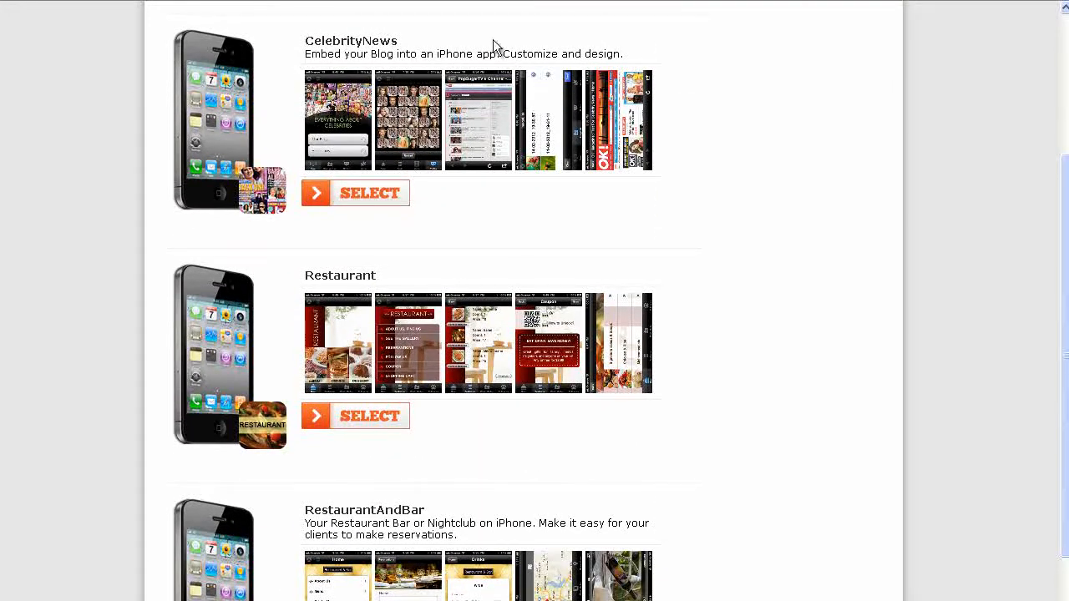
mouse_move(901, 292)
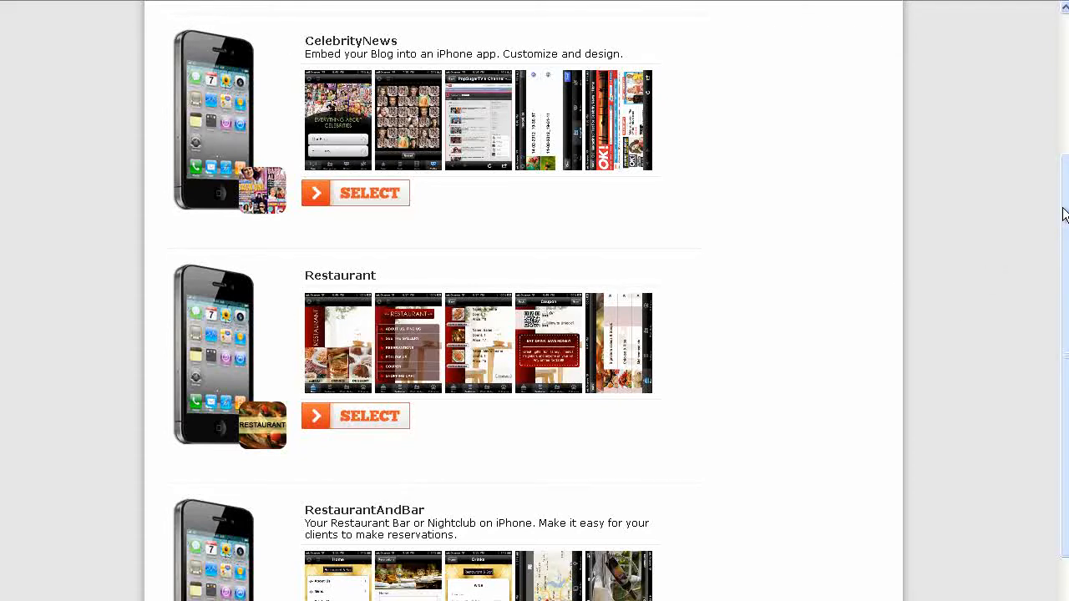
scroll(down, 3)
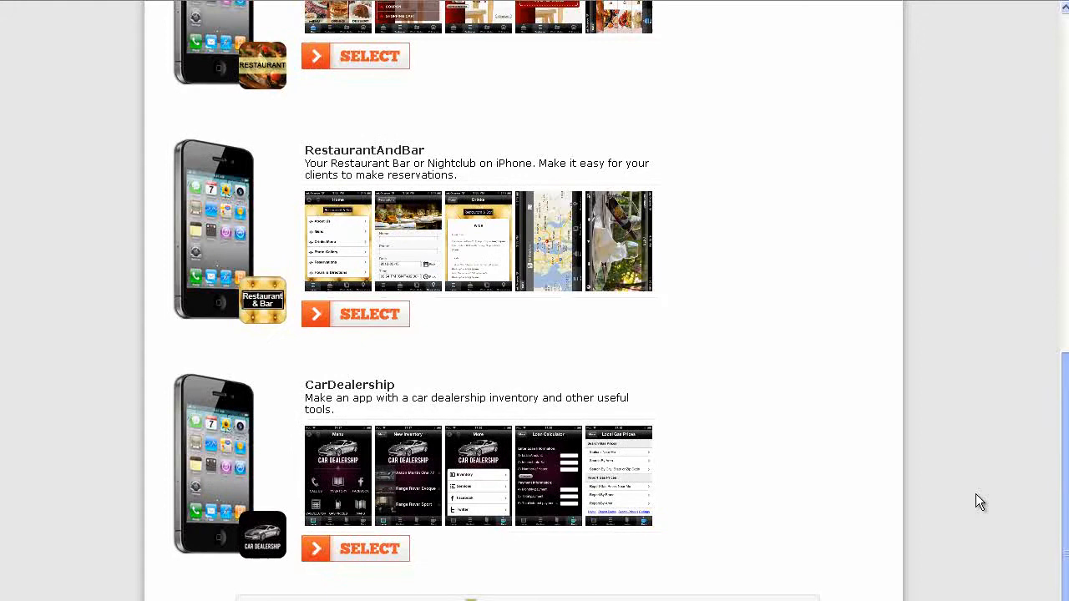
mouse_move(972, 409)
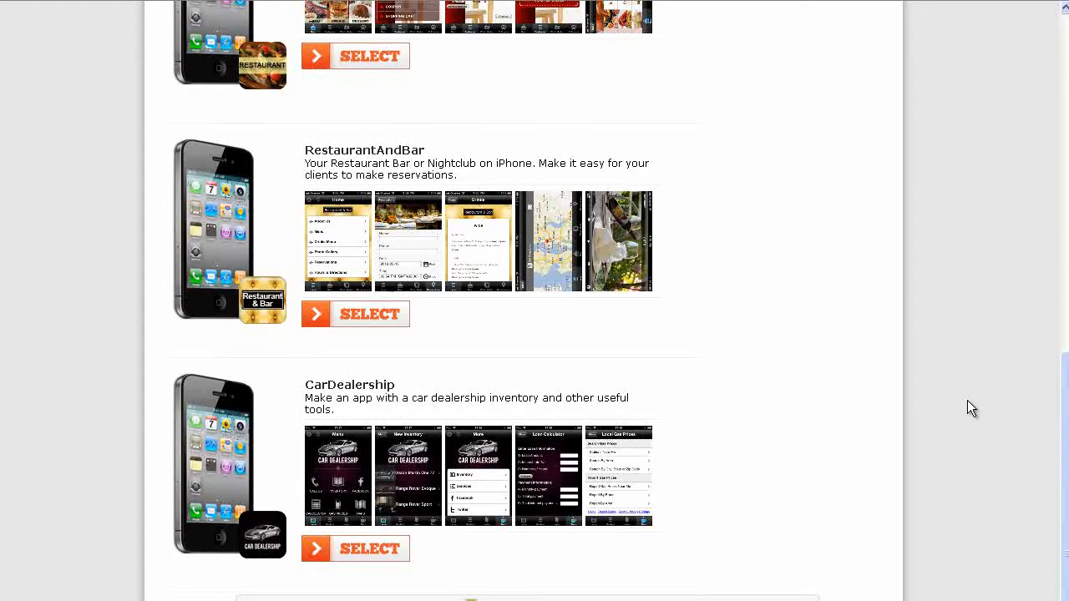
scroll(up, 3)
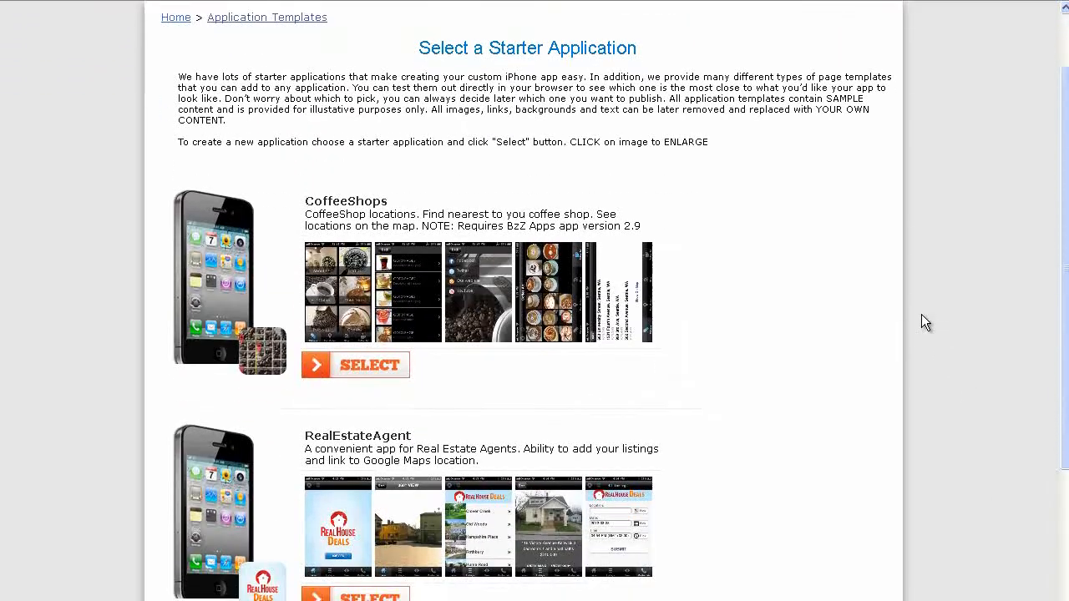
scroll(down, 3)
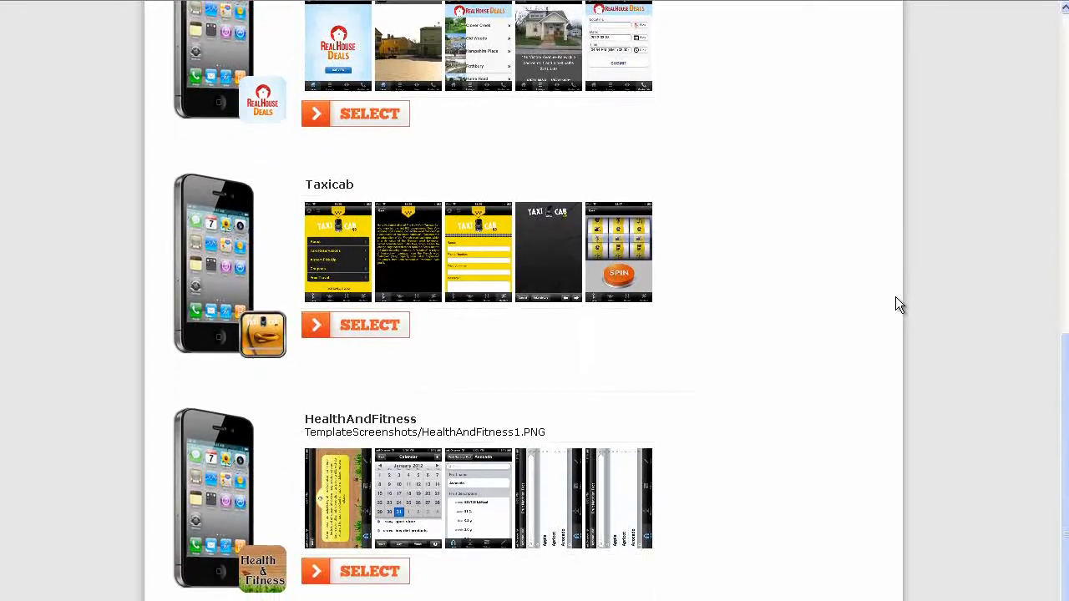
scroll(down, 3)
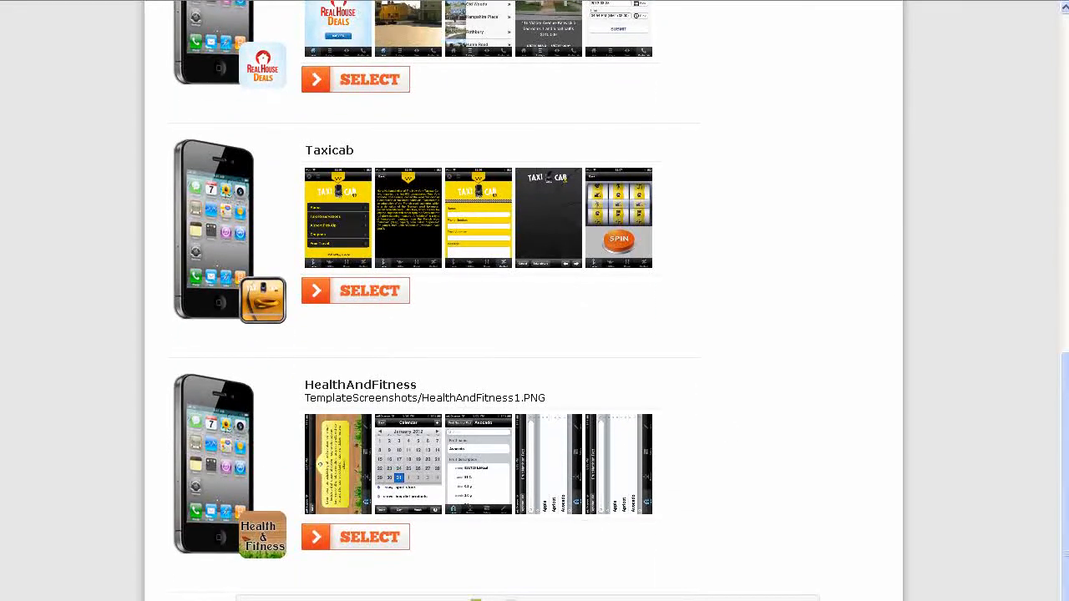
scroll(up, 3)
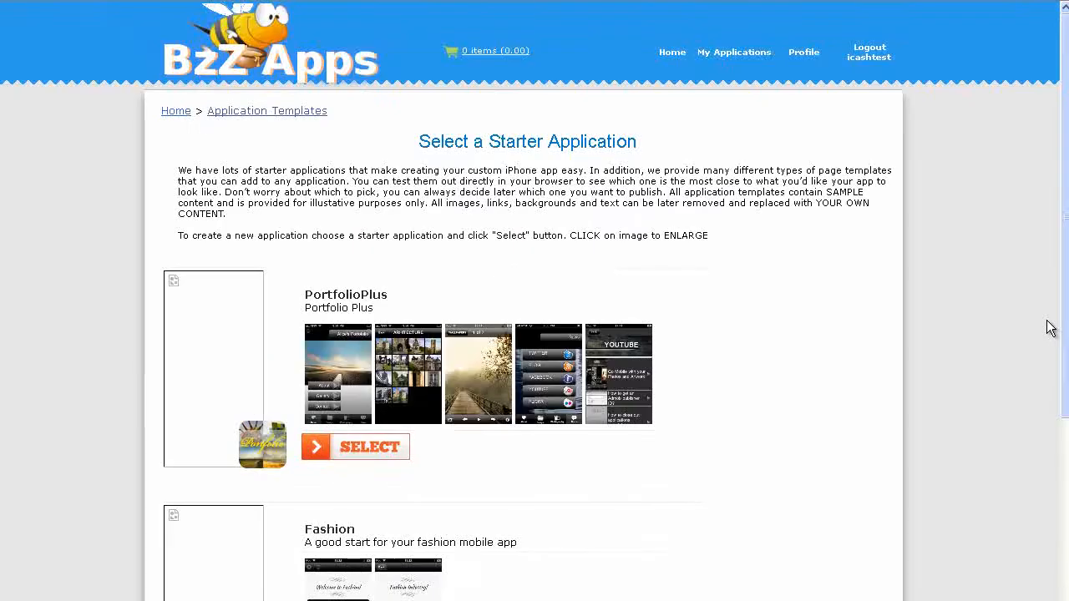
scroll(down, 3)
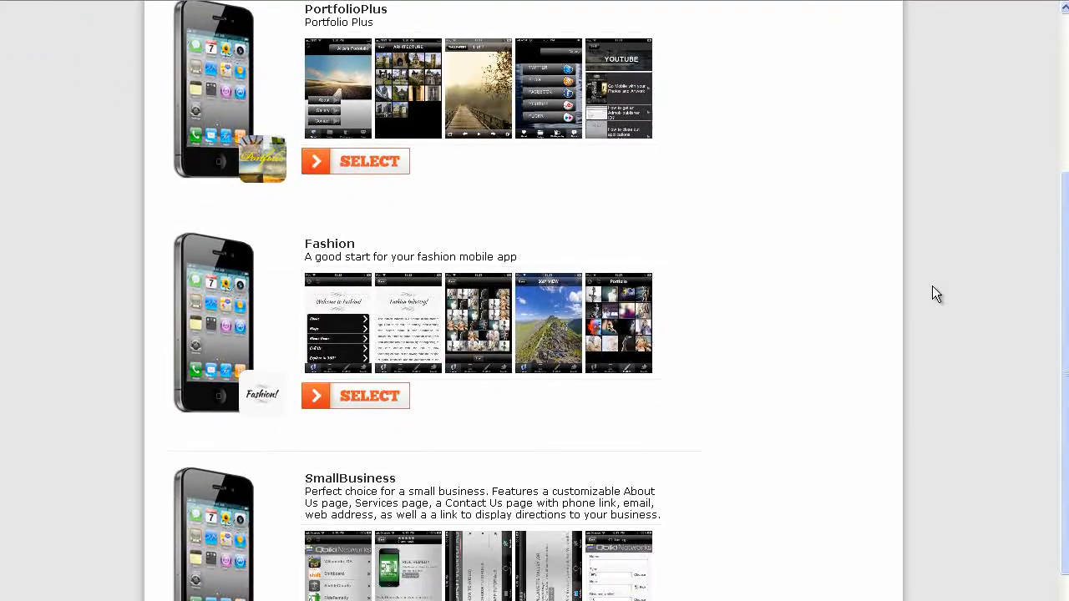
scroll(down, 3)
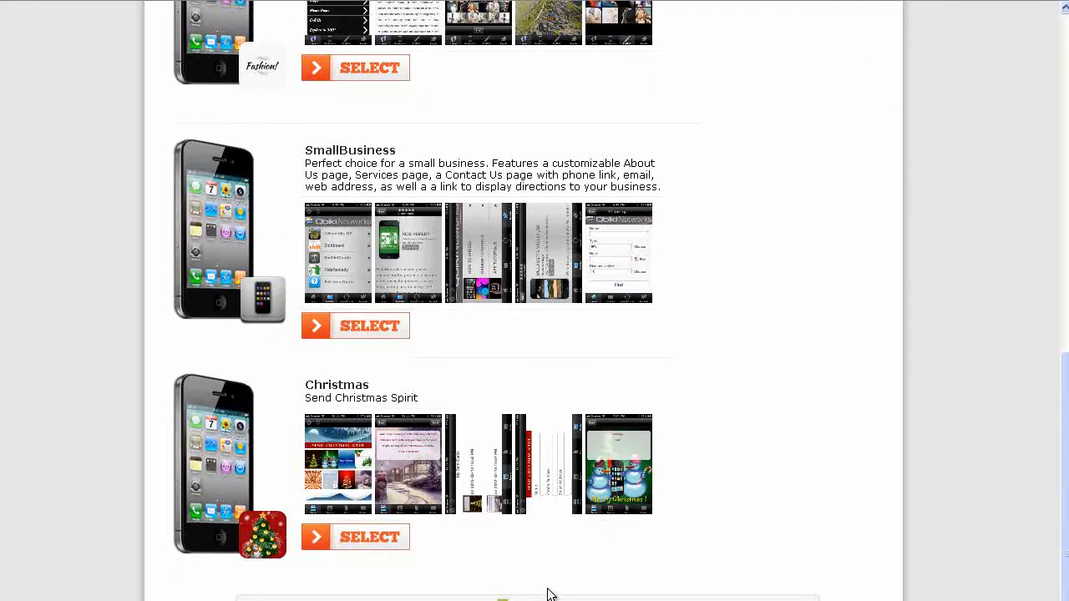
scroll(up, 3)
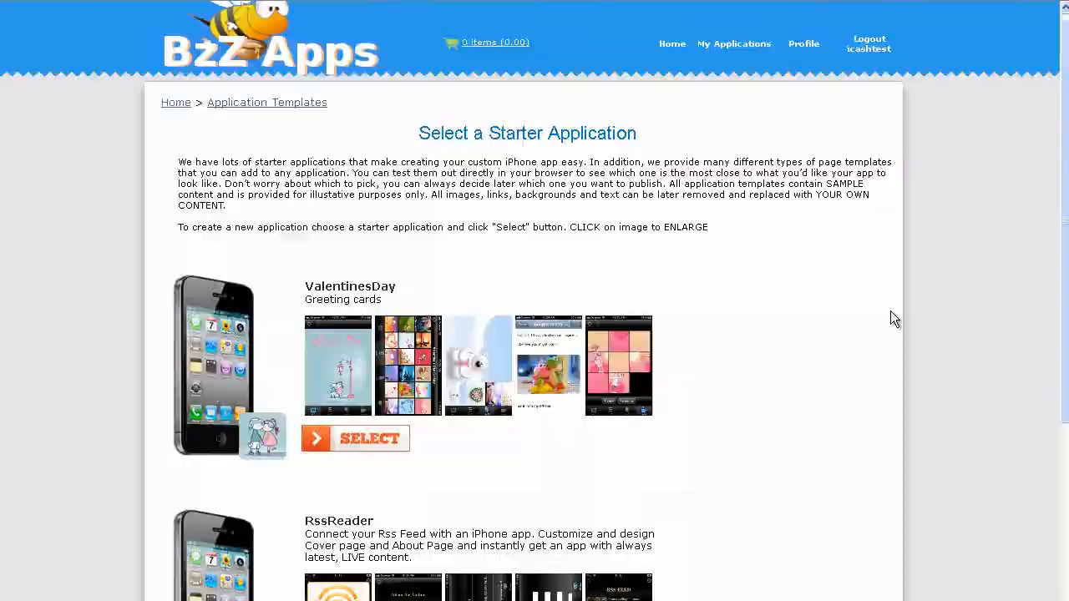
scroll(down, 3)
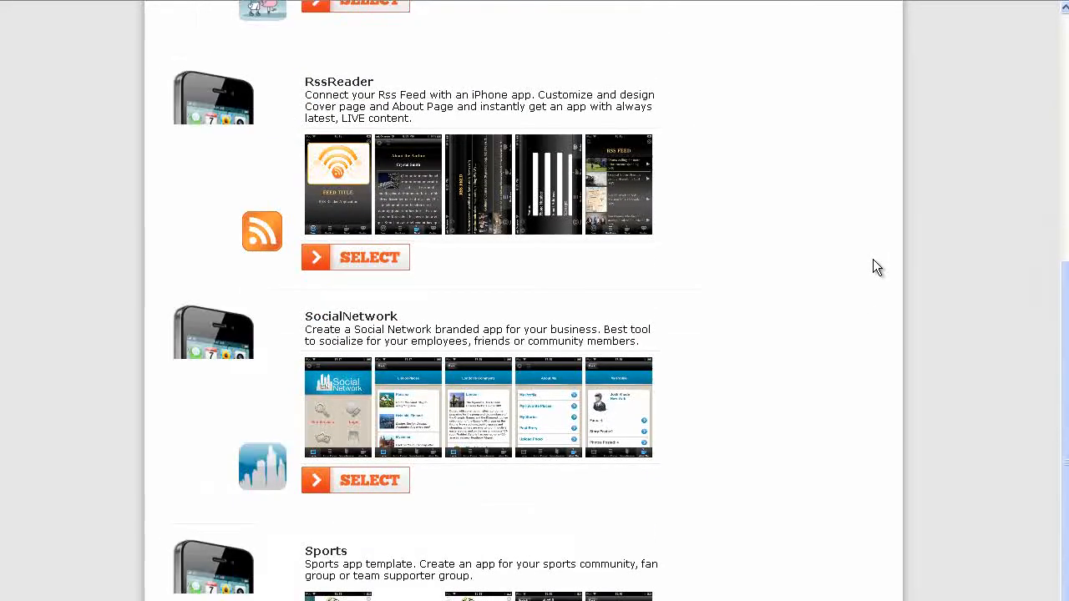
scroll(down, 3)
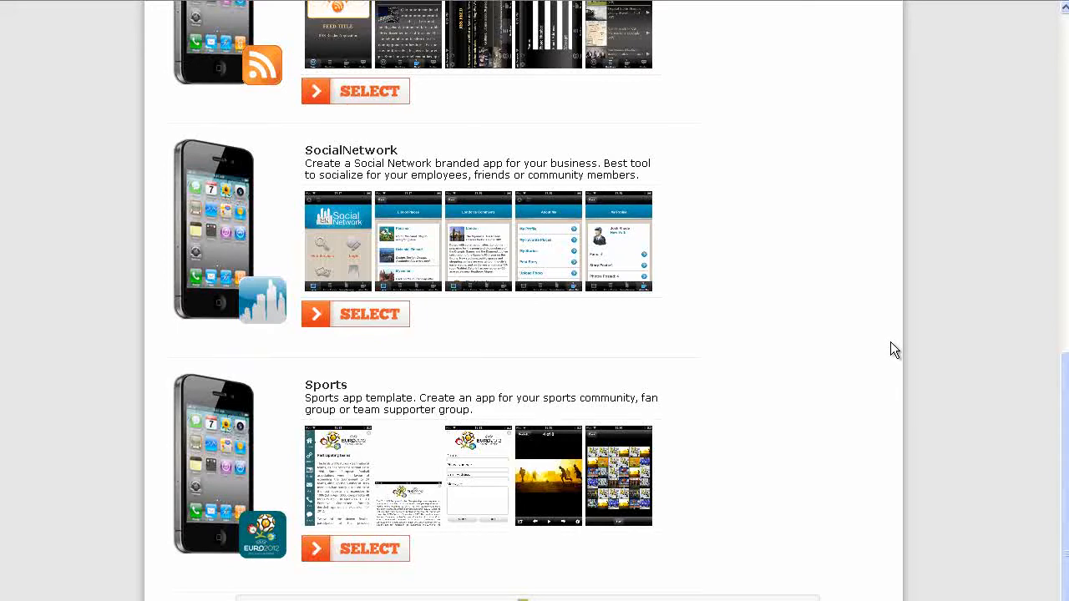
scroll(up, 3)
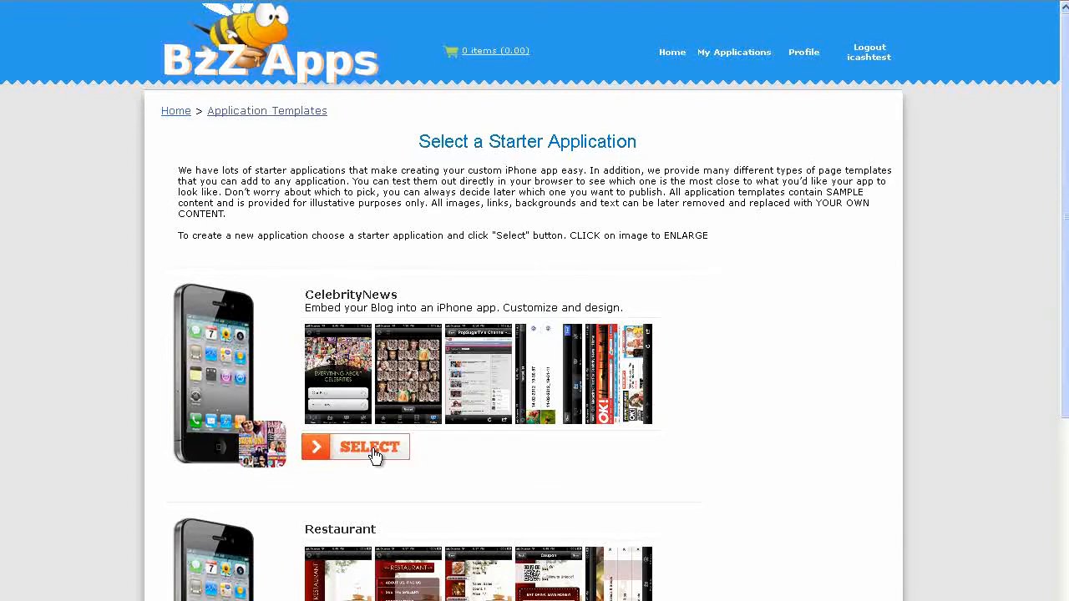
- Preview CelebrityNews's picture, social links, Memo and cover pages, then use the template
click(371, 447)
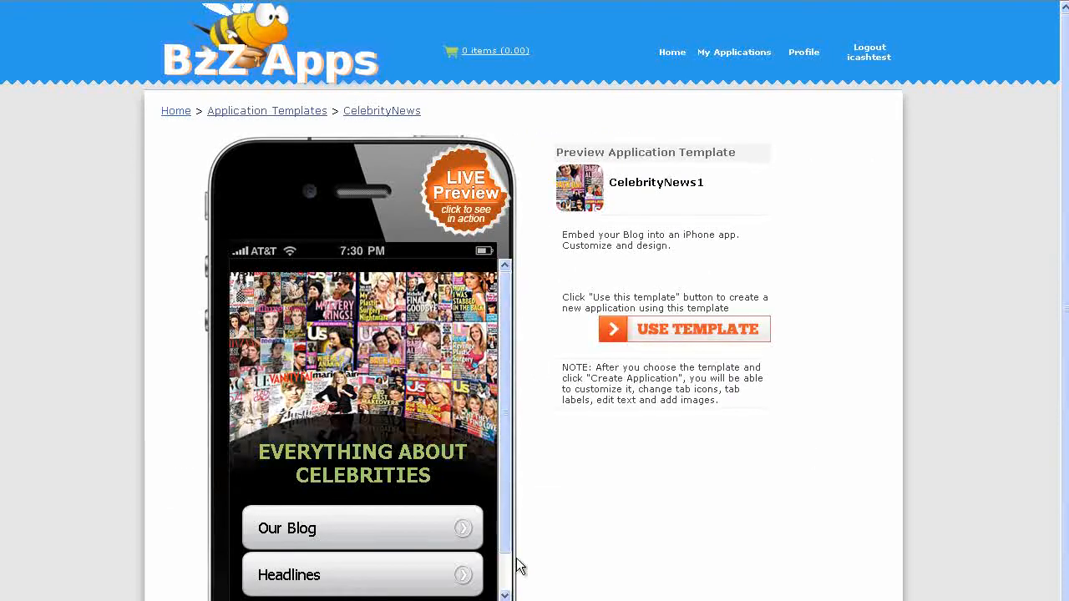
mouse_move(841, 346)
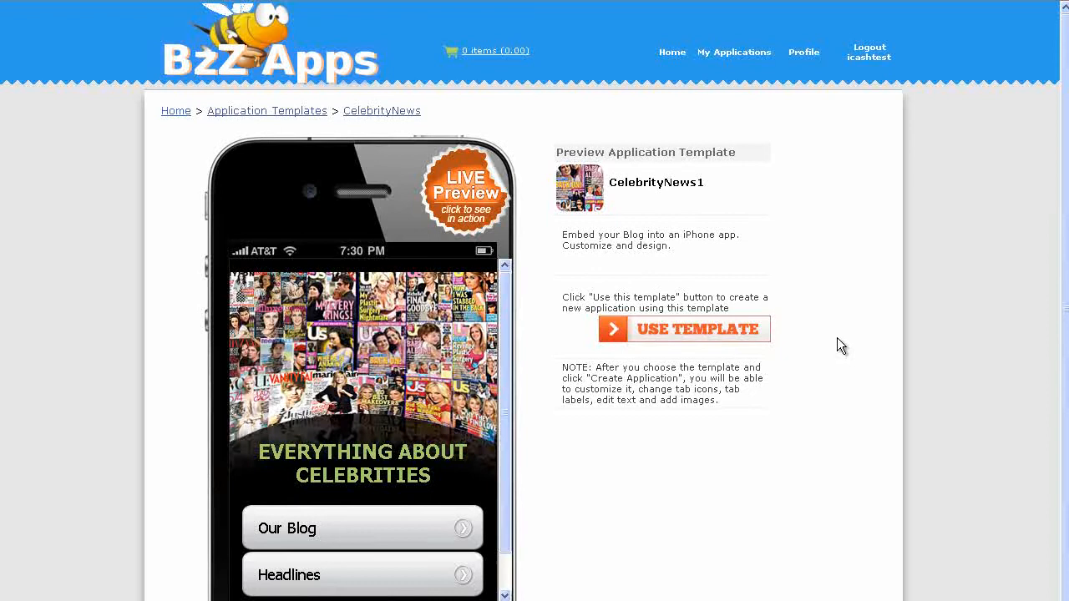
scroll(down, 3)
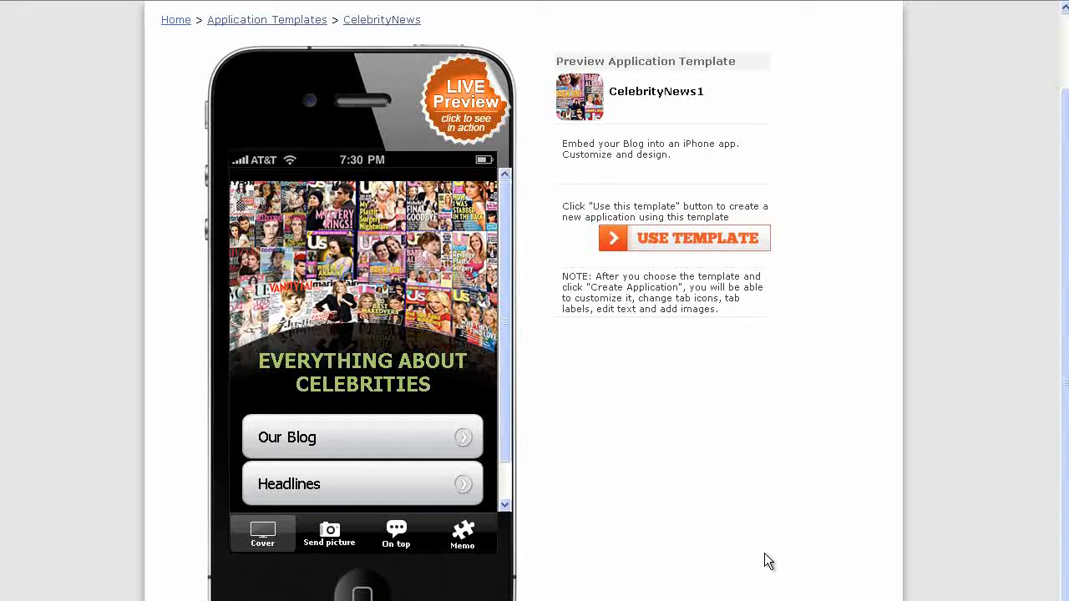
mouse_move(749, 567)
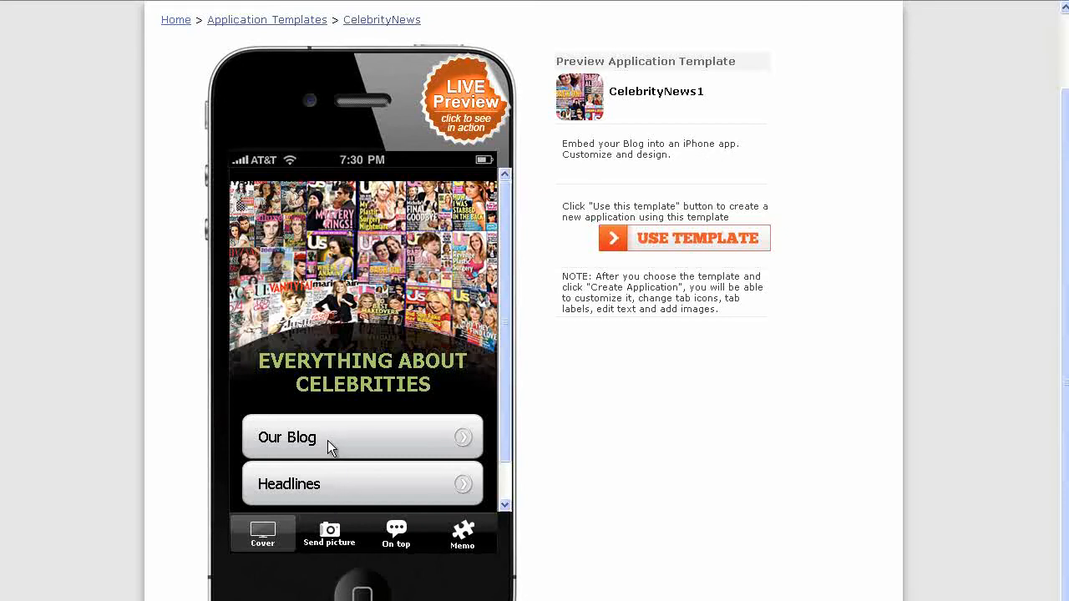
mouse_move(274, 449)
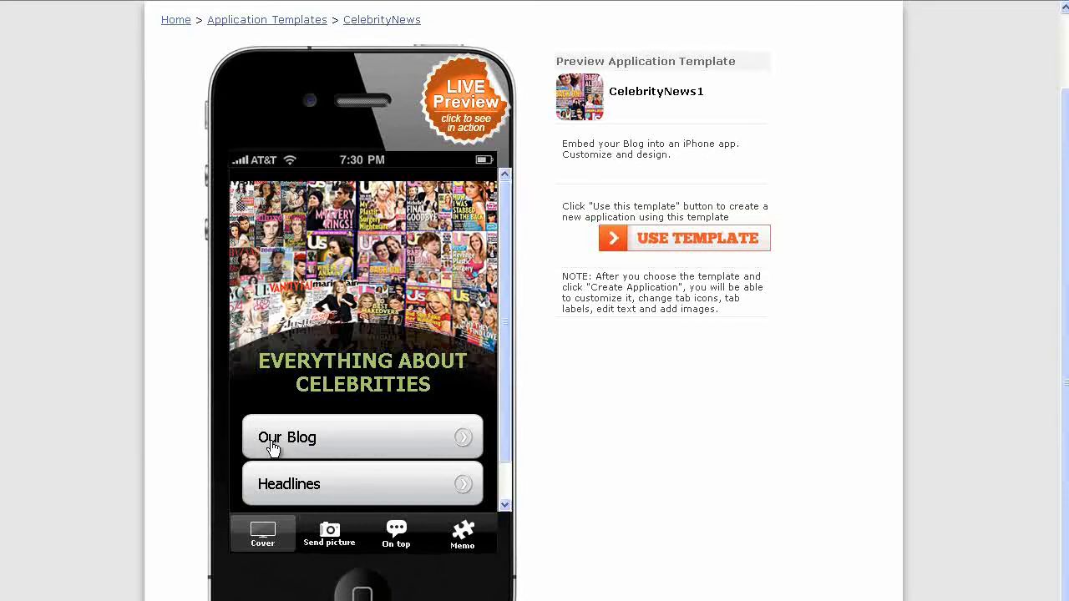
mouse_move(334, 441)
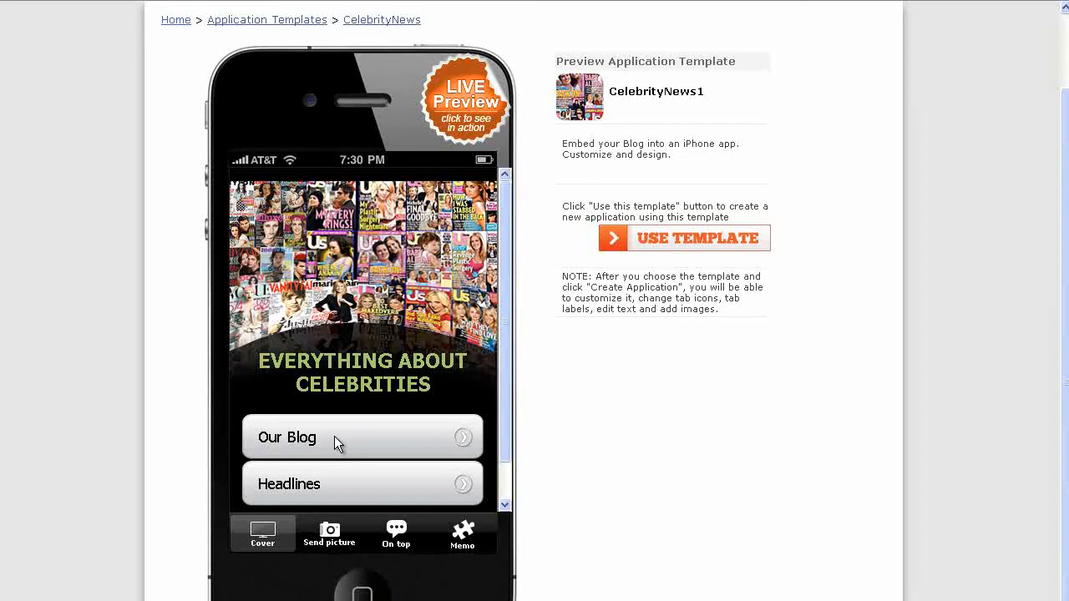
mouse_move(259, 500)
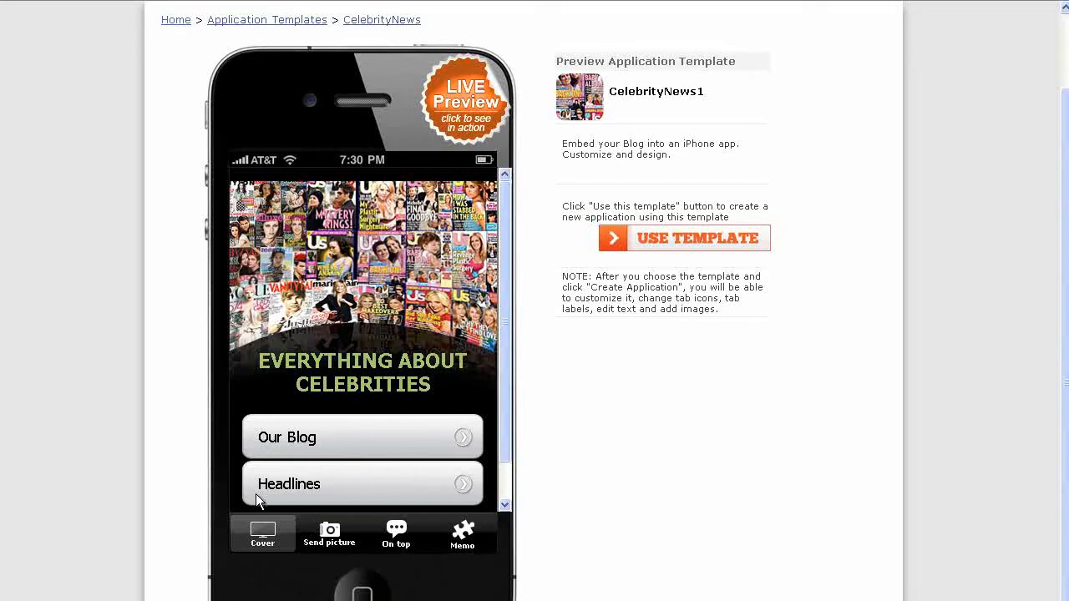
mouse_move(349, 494)
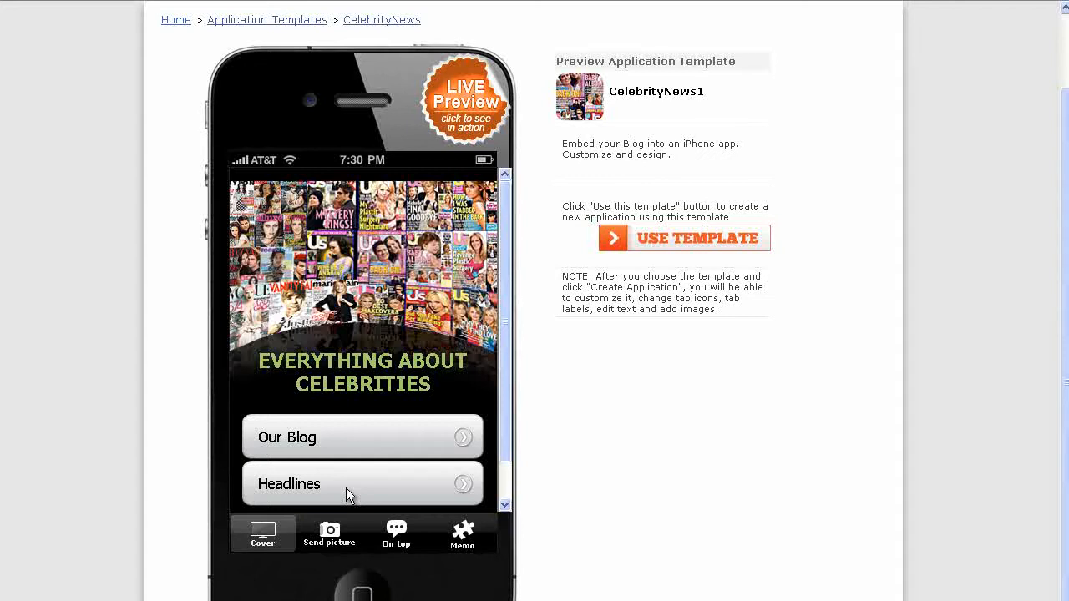
mouse_move(329, 534)
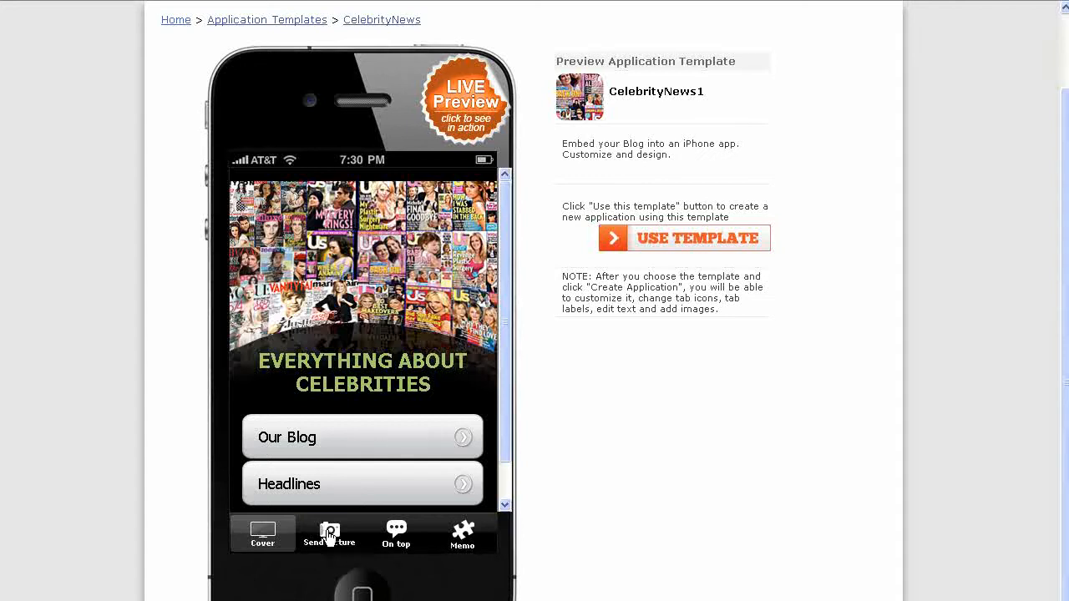
click(330, 533)
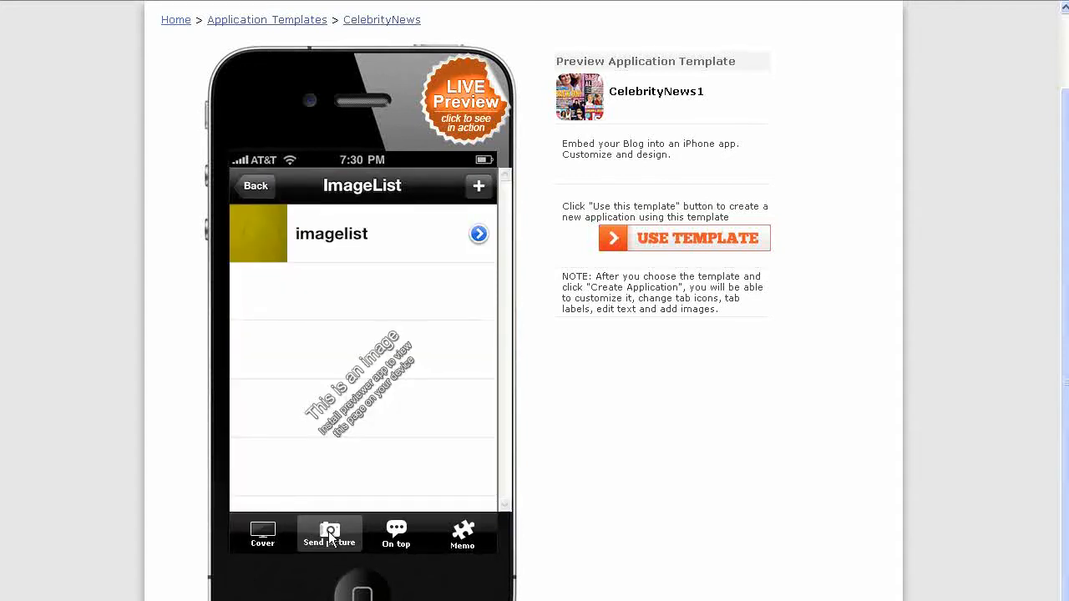
mouse_move(405, 303)
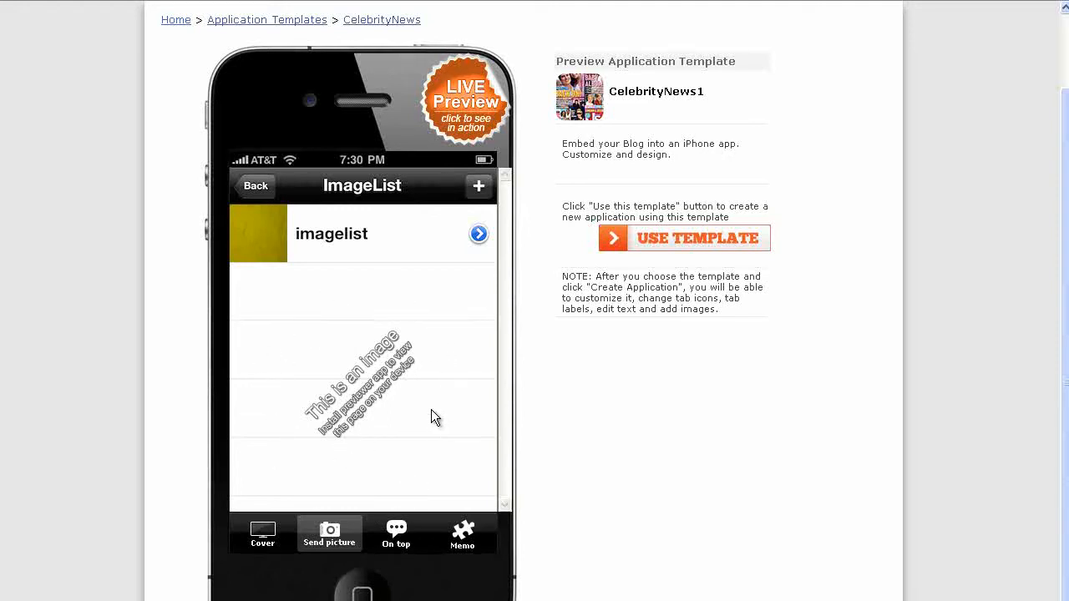
mouse_move(428, 385)
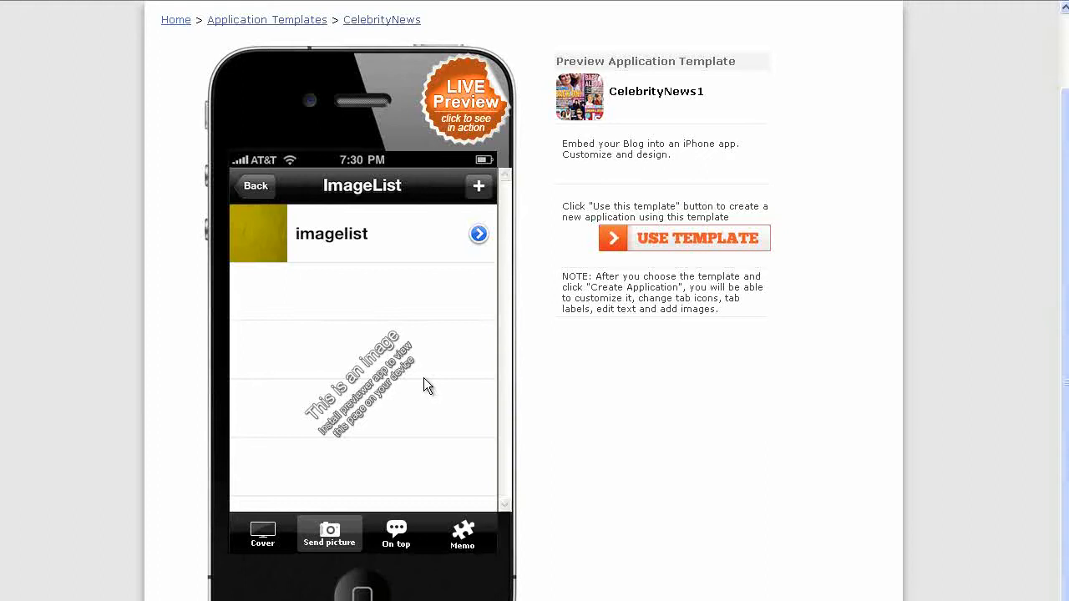
click(396, 533)
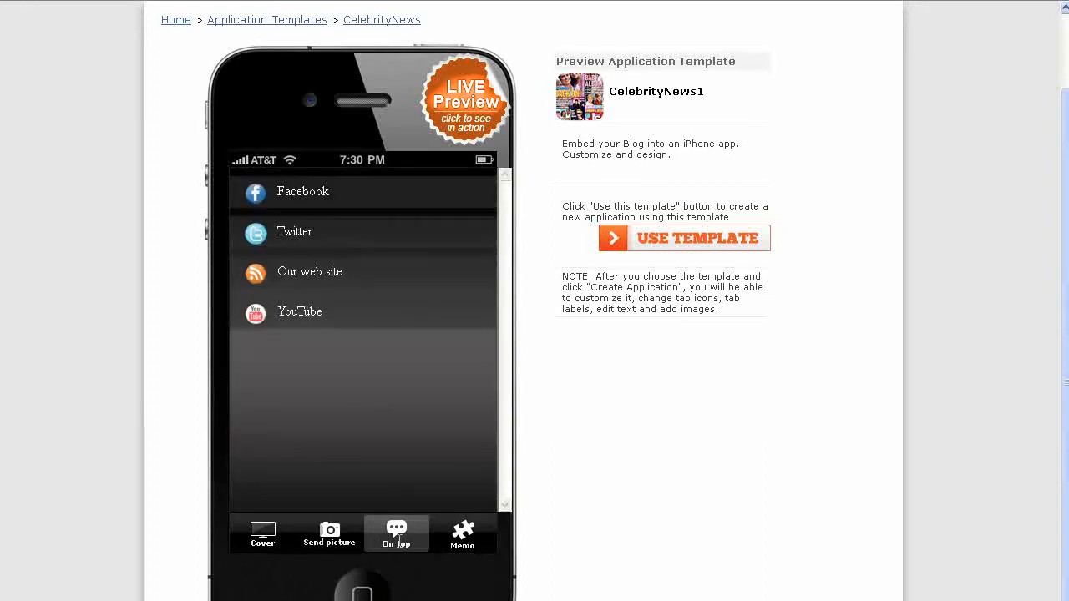
mouse_move(325, 196)
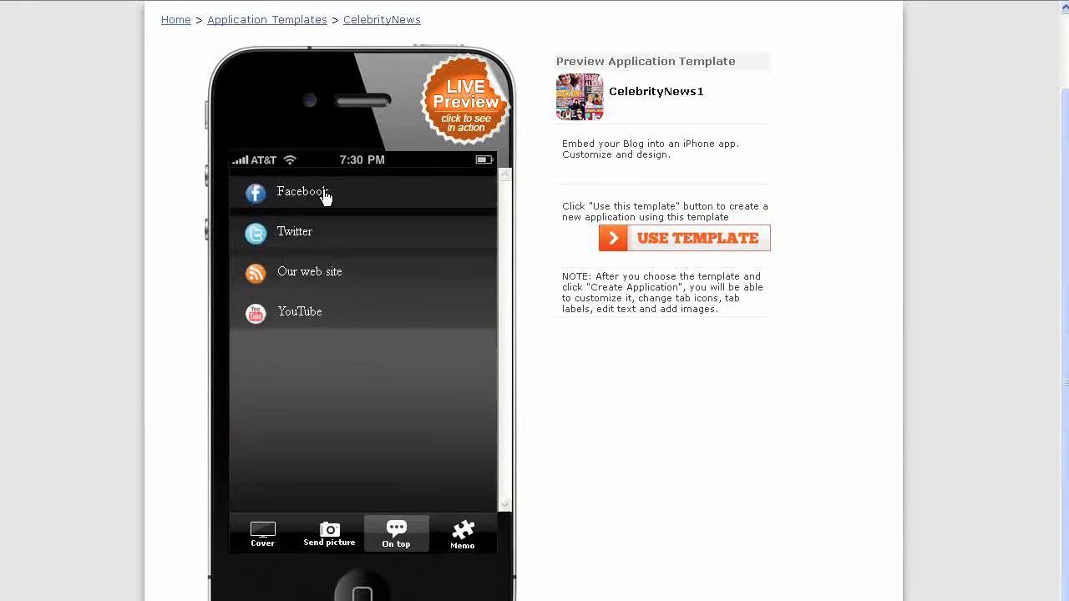
mouse_move(345, 244)
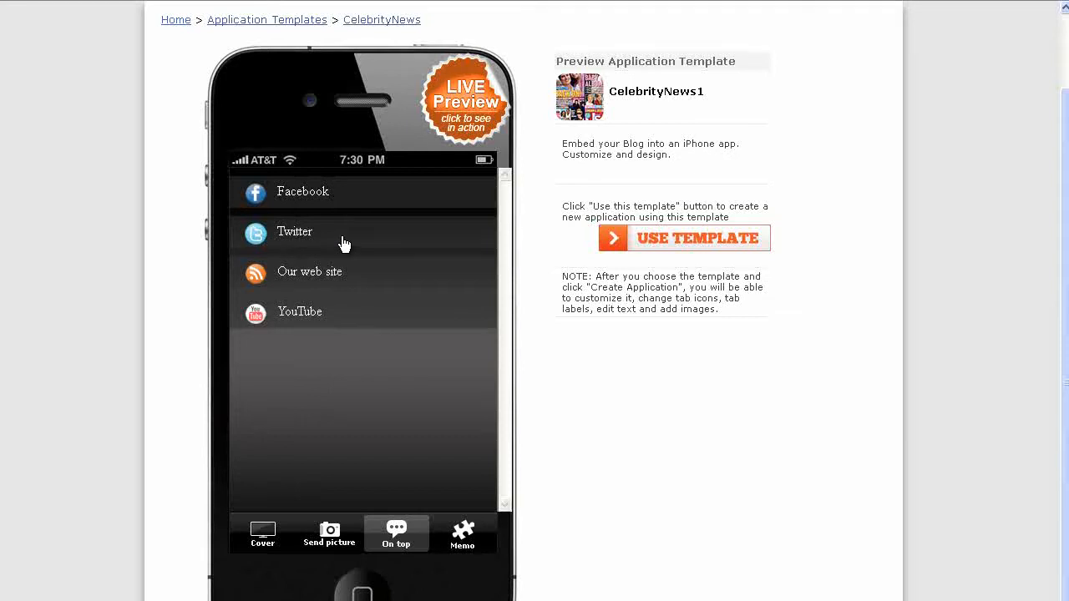
mouse_move(370, 282)
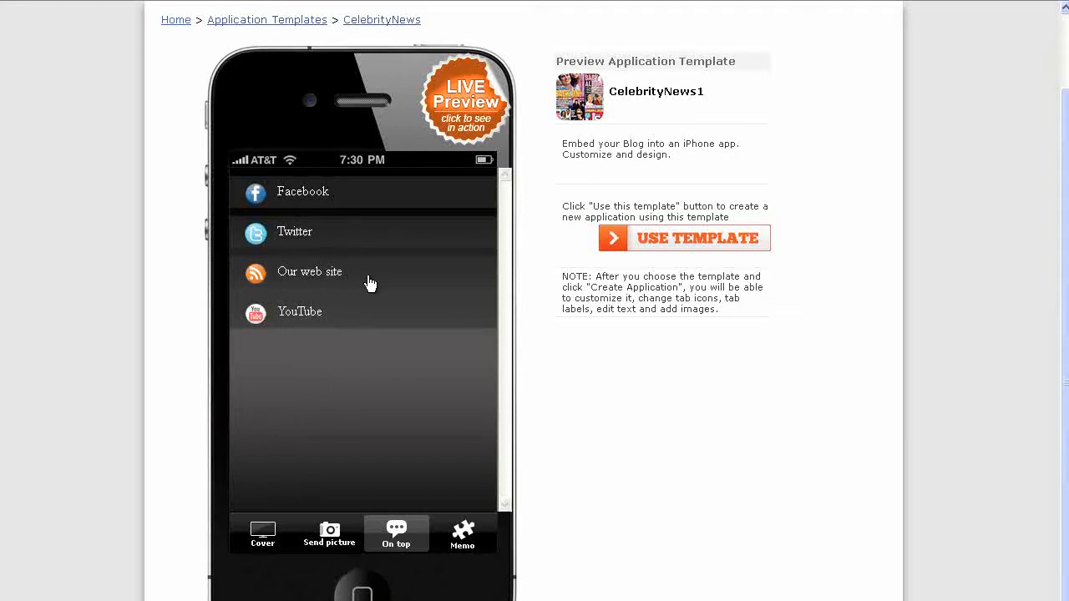
mouse_move(296, 285)
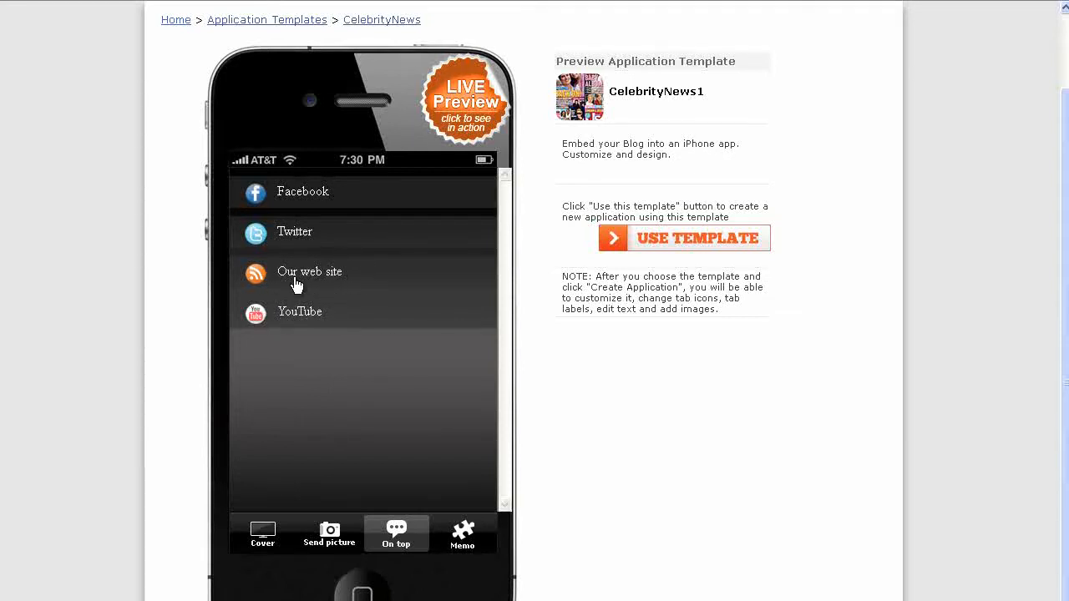
mouse_move(354, 316)
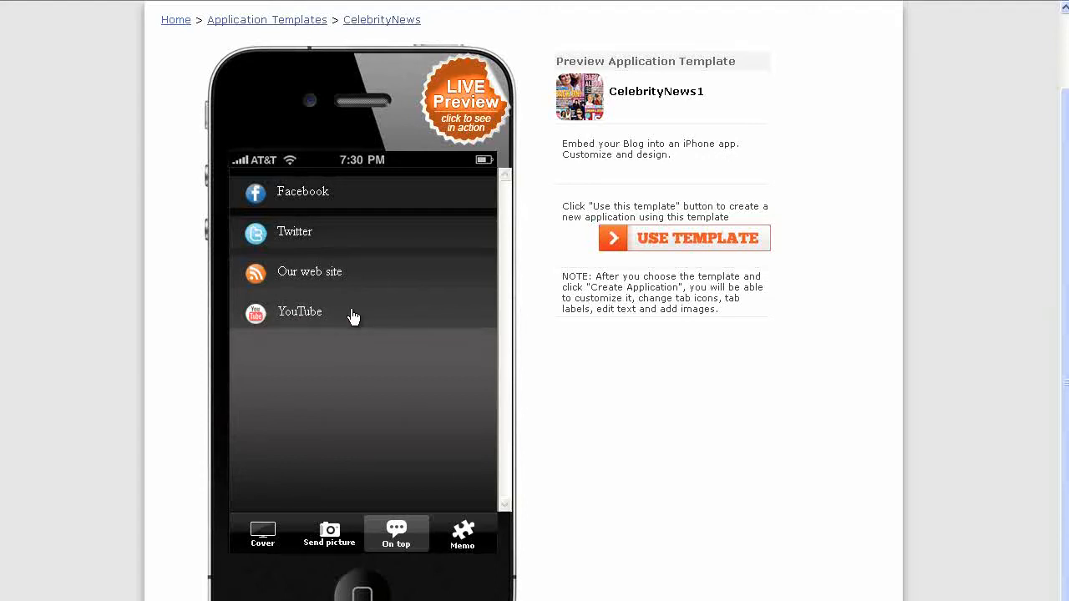
click(463, 533)
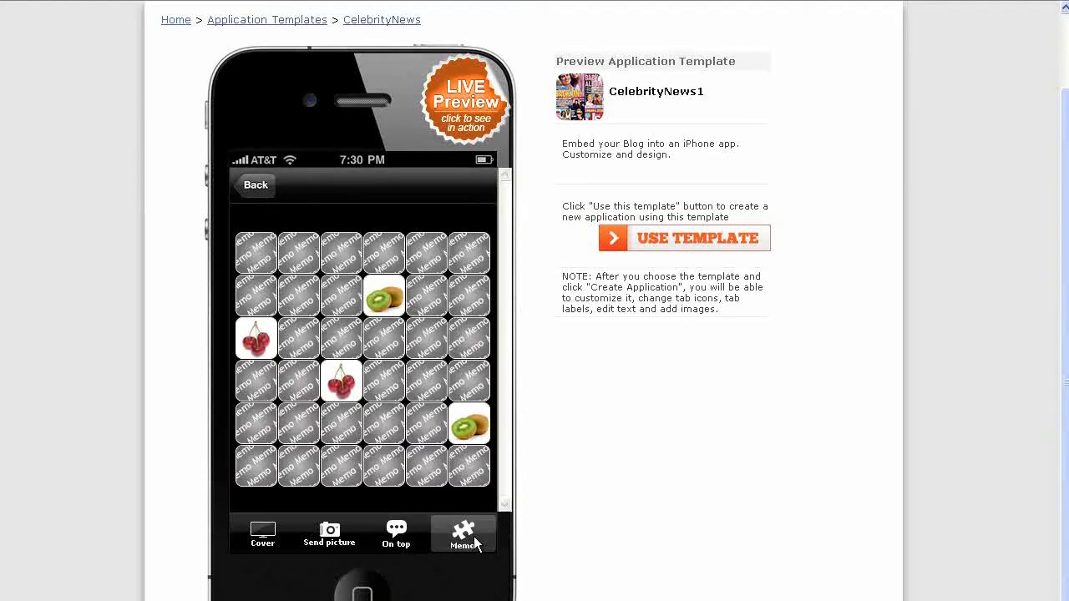
mouse_move(417, 305)
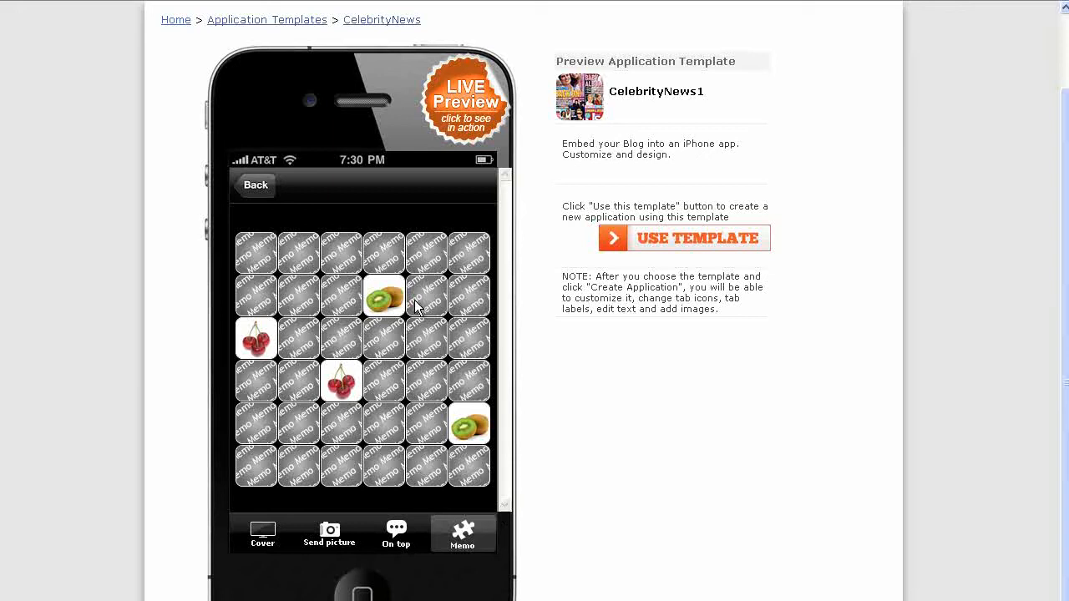
mouse_move(398, 314)
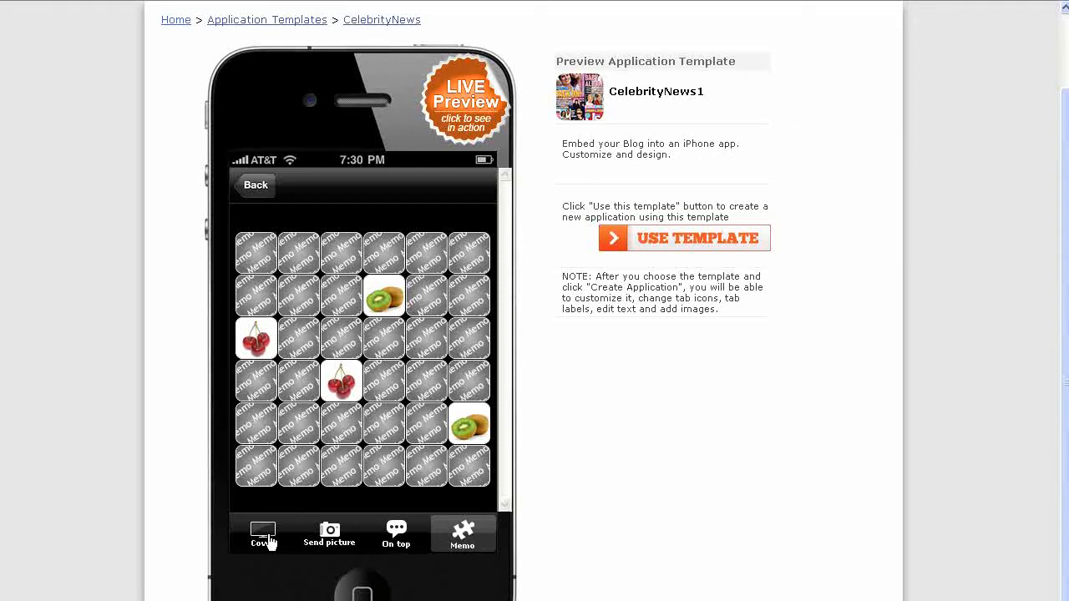
click(262, 535)
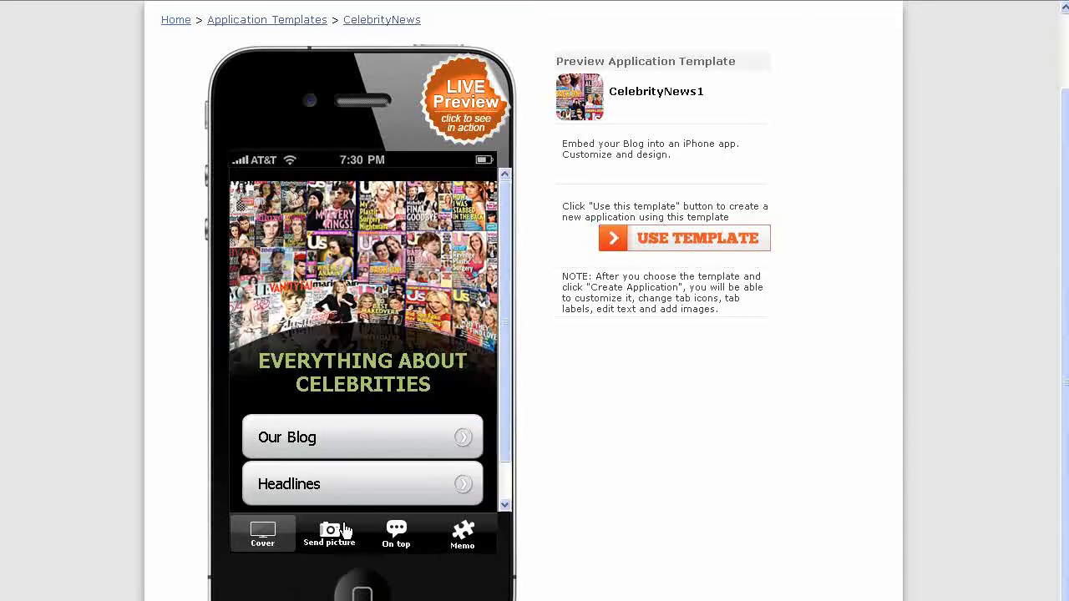
mouse_move(685, 250)
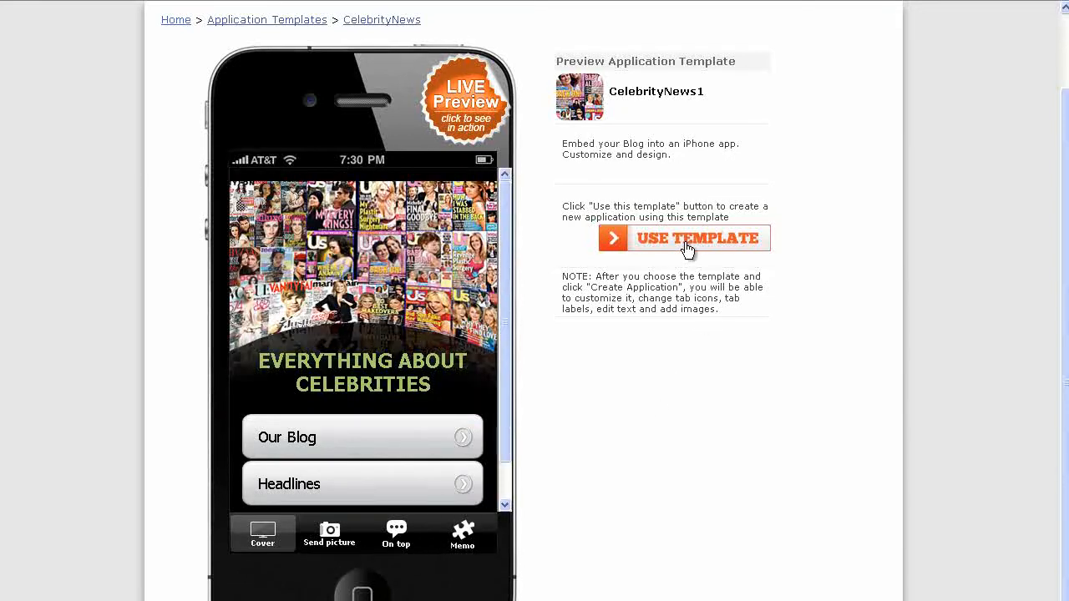
click(683, 238)
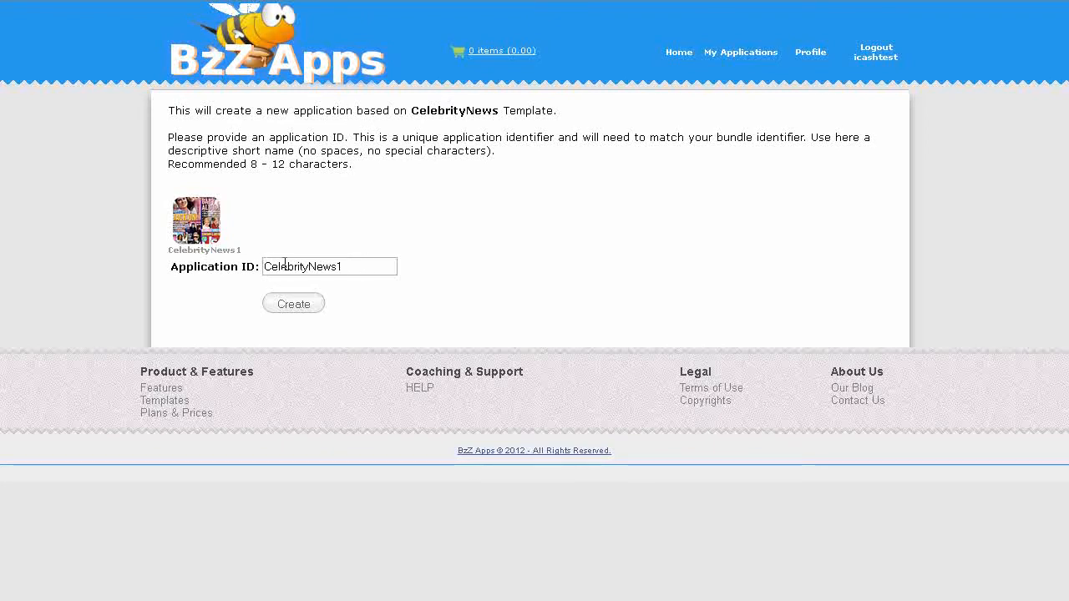
mouse_move(362, 267)
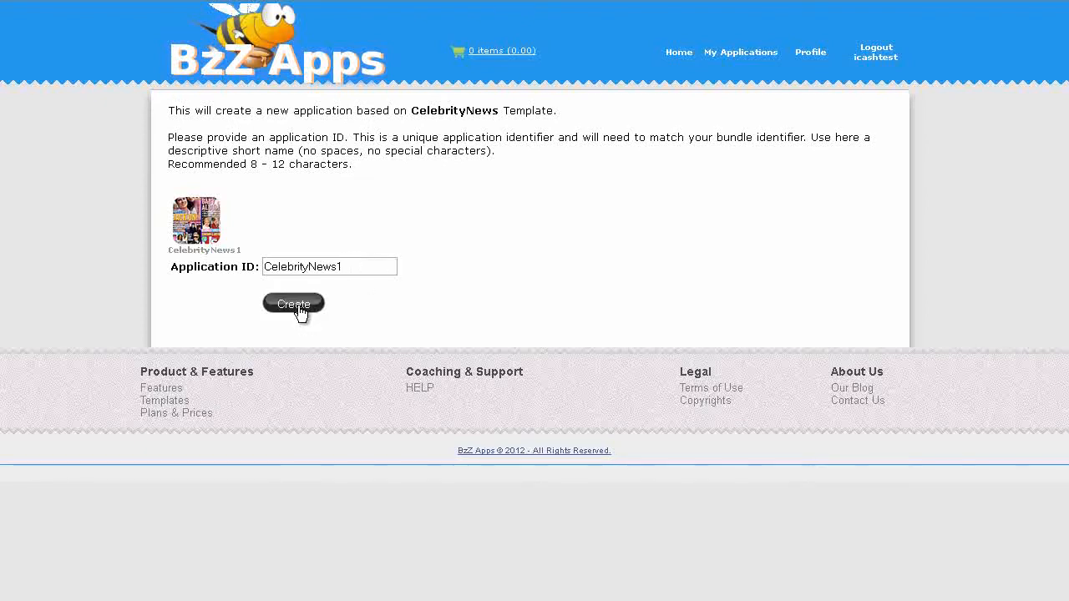
- Create the app keeping the prefilled Application ID CelebrityNews1
click(293, 304)
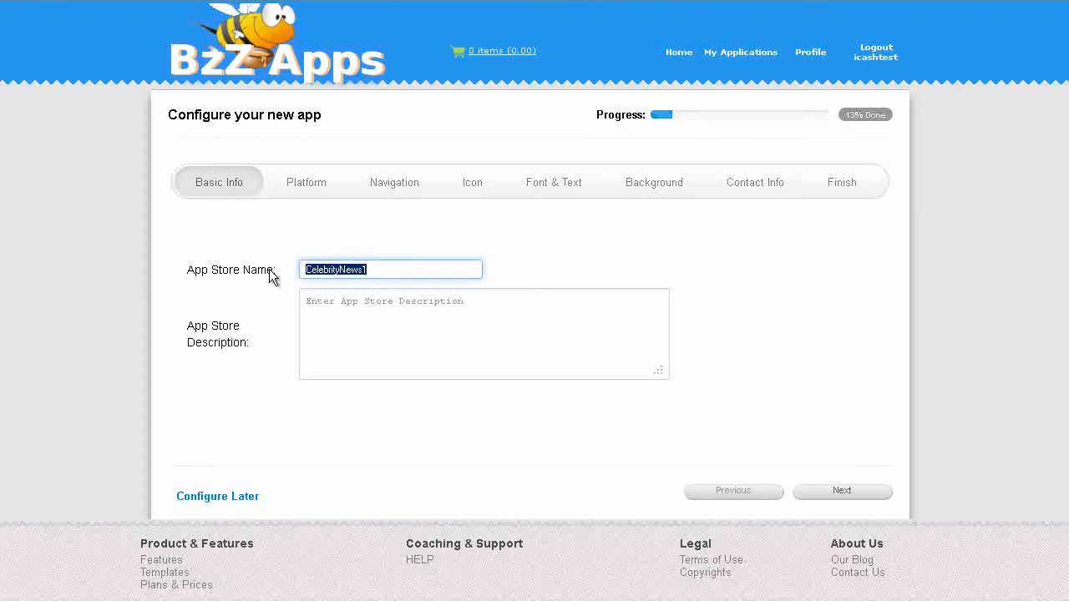
- Set store name 'Celebrities Unplugged' and description 'Everything about celebrities', then continue
text(Cel)
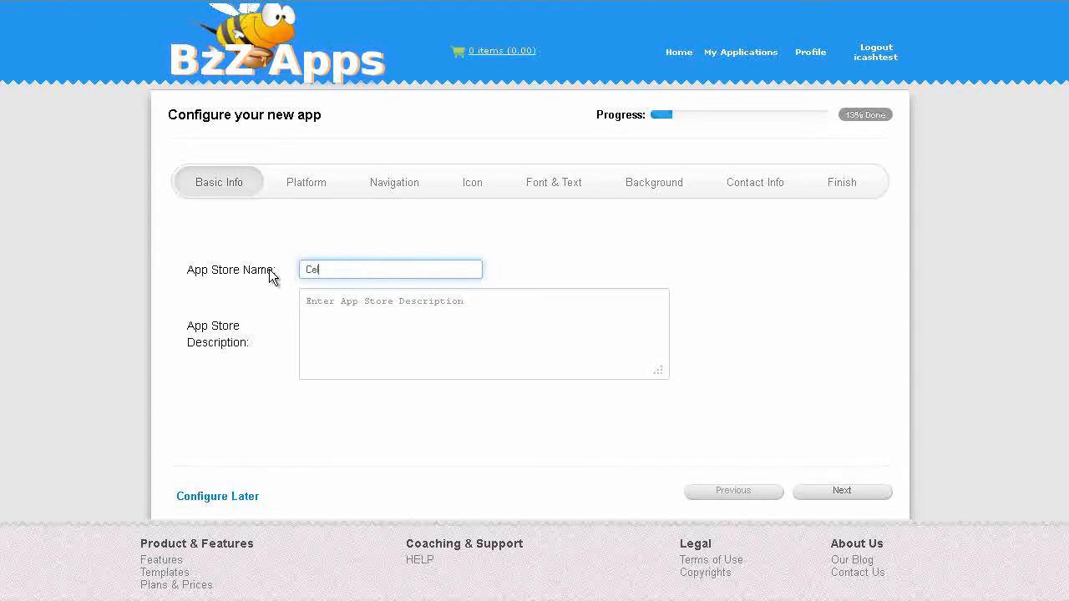
text(Celebrities Unplugged)
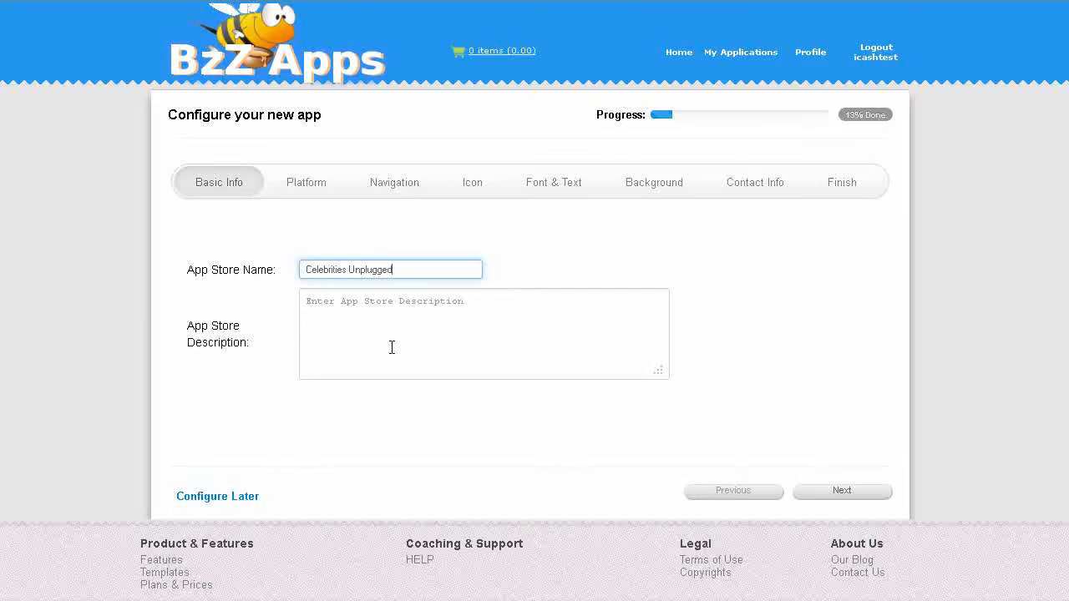
click(485, 333)
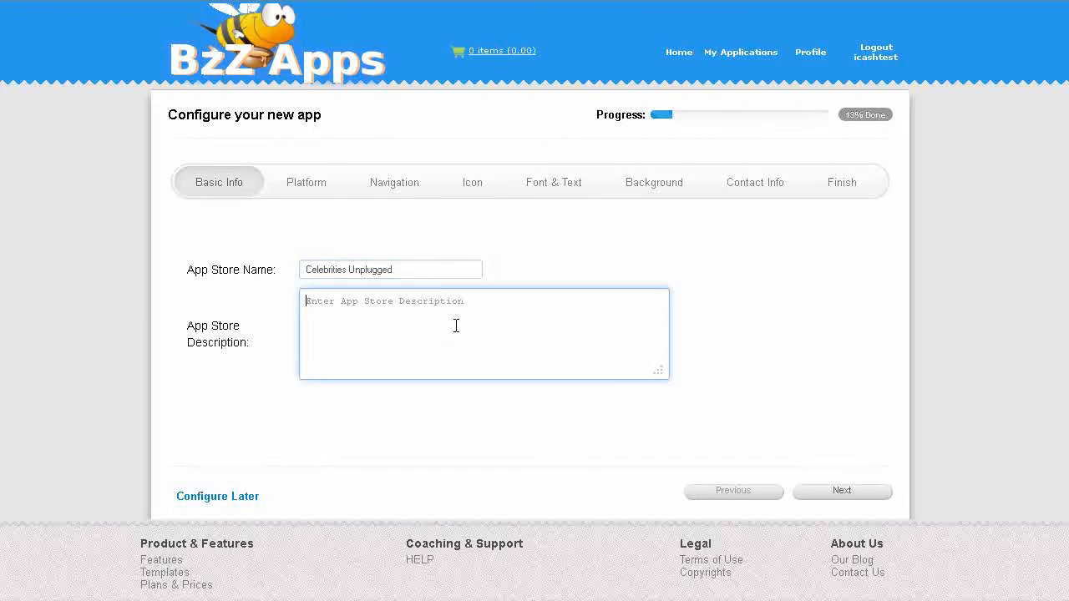
text(Everything)
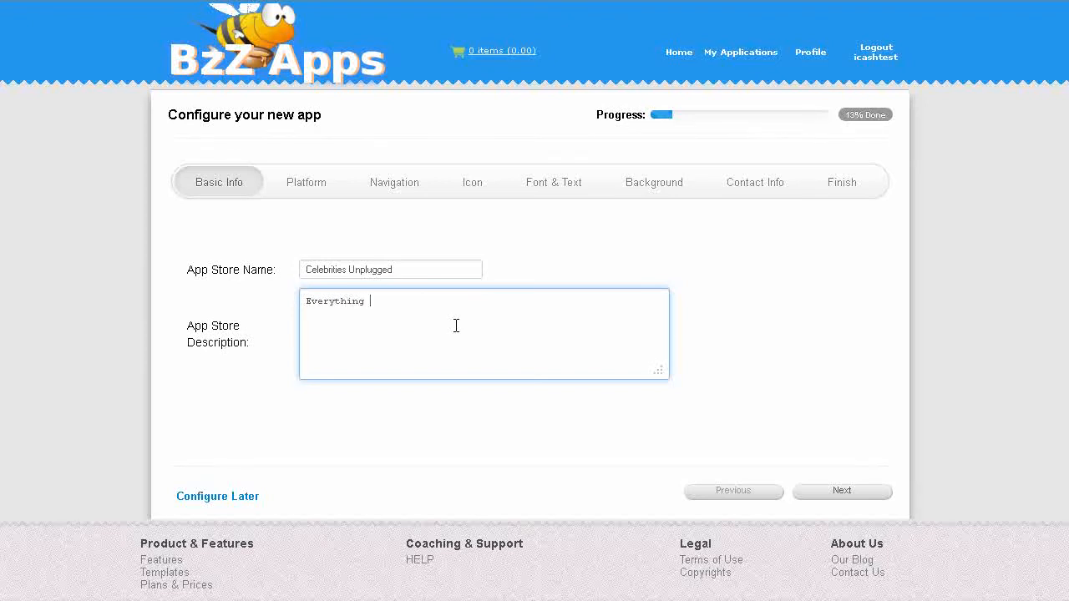
text(about cele)
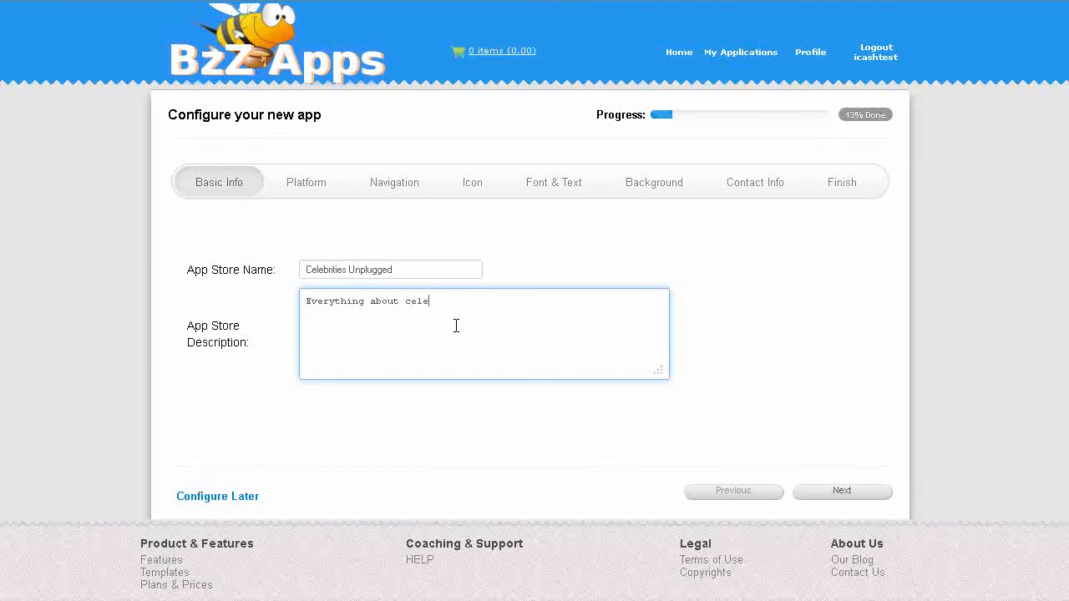
text(brities)
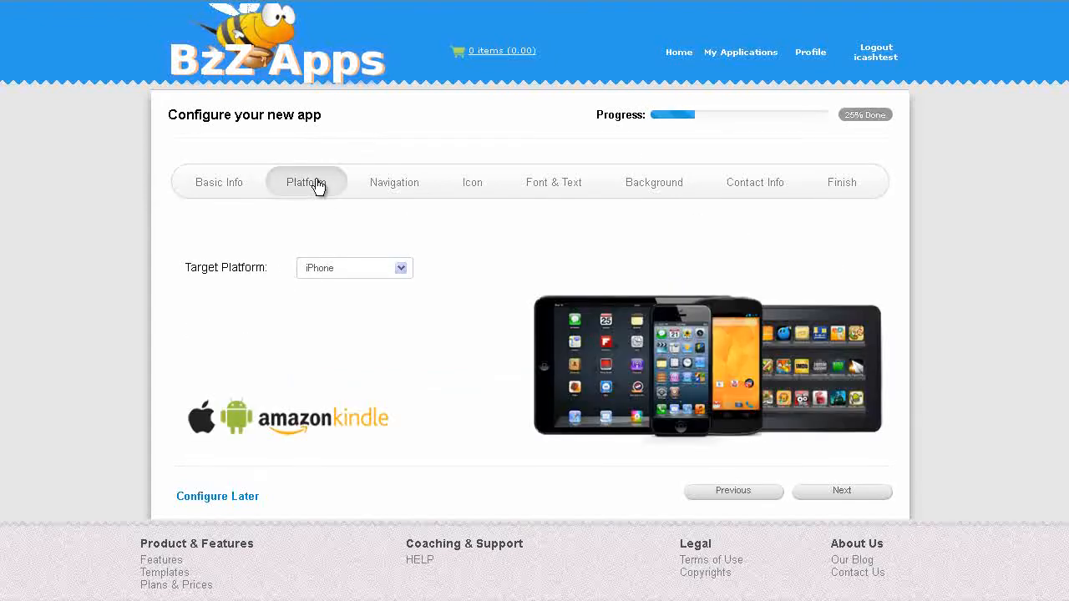
click(354, 268)
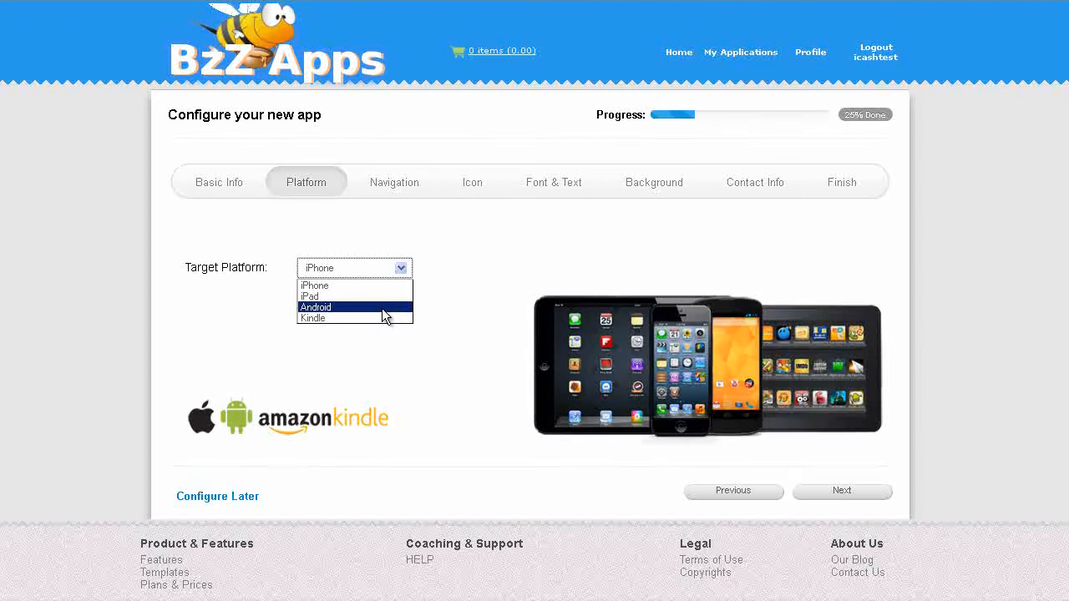
- Select Android as the target platform and continue to Navigation
click(316, 307)
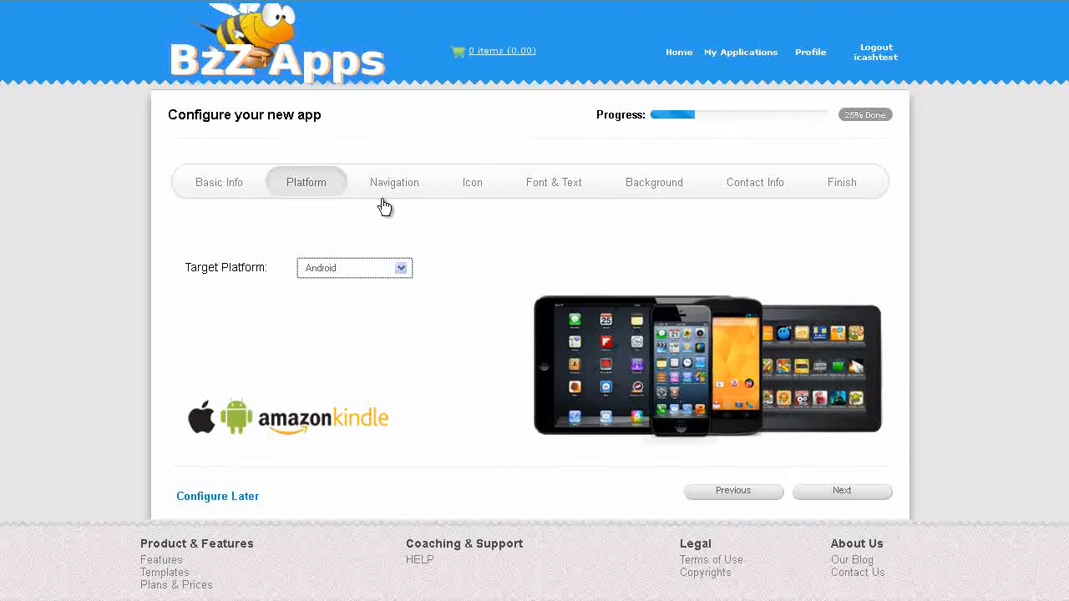
click(395, 182)
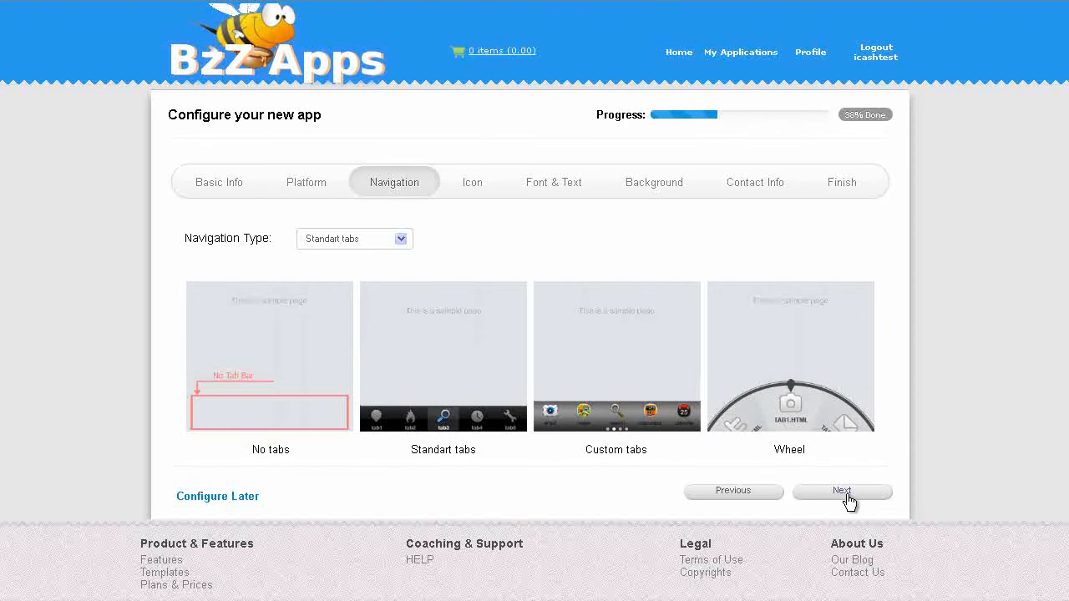
- Accept default tabs, icon, font and contact settings, then finish on the summary step
click(842, 491)
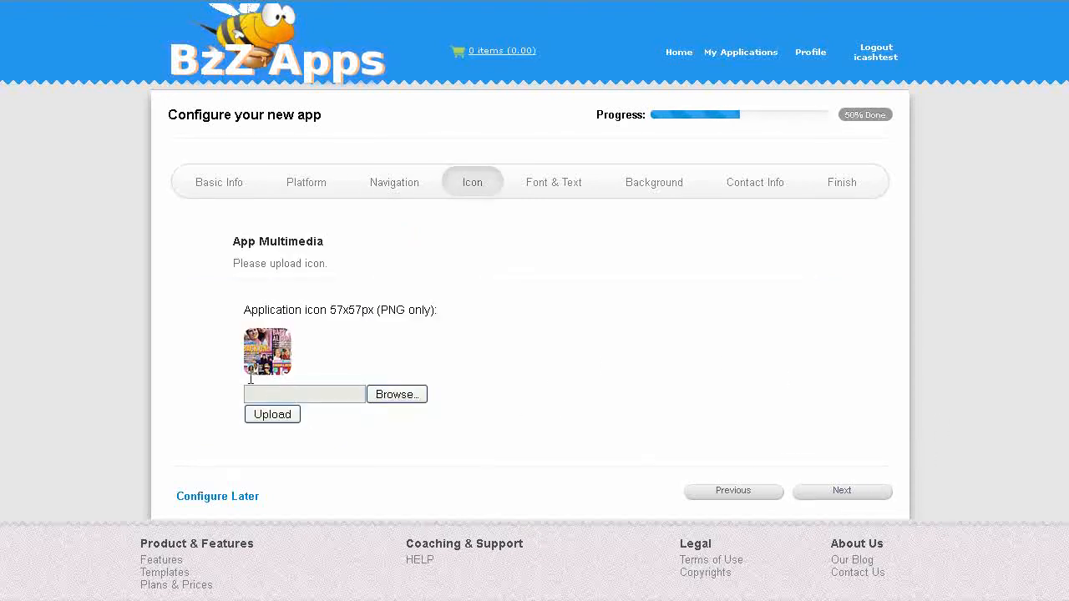
mouse_move(243, 410)
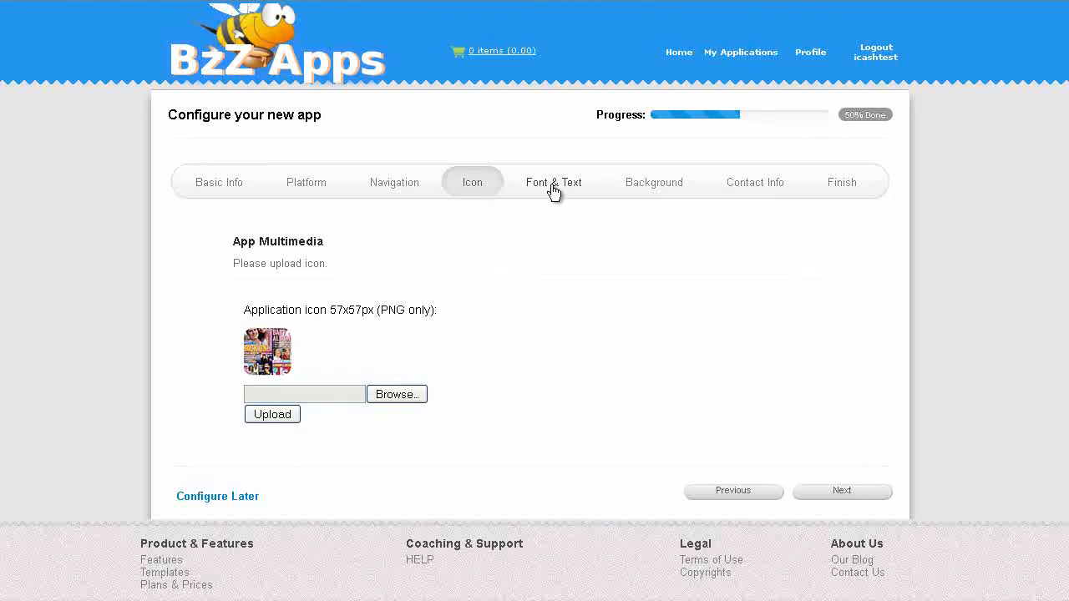
click(553, 182)
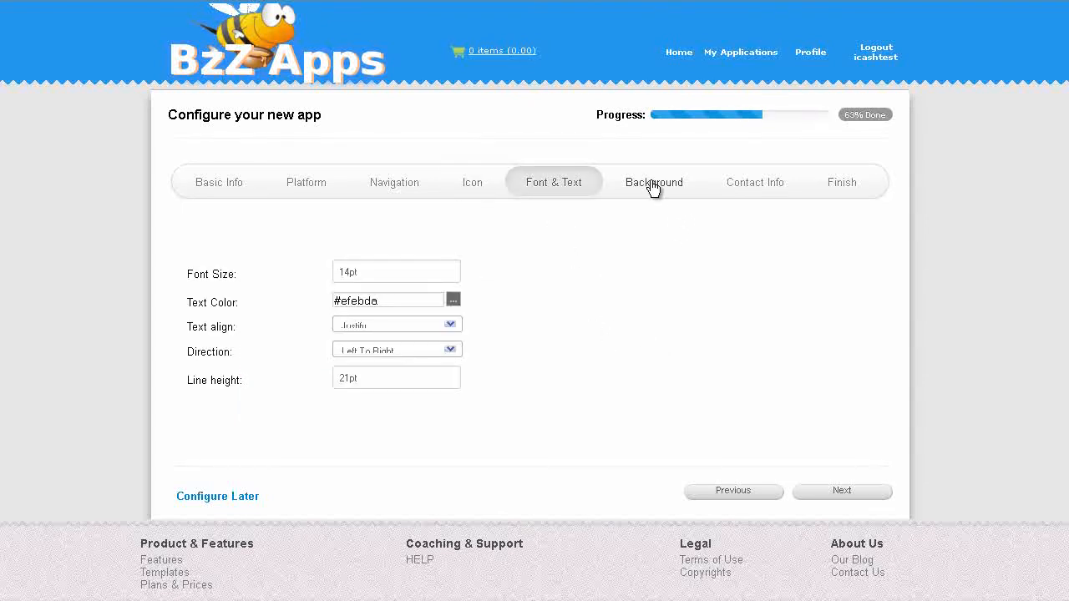
click(654, 182)
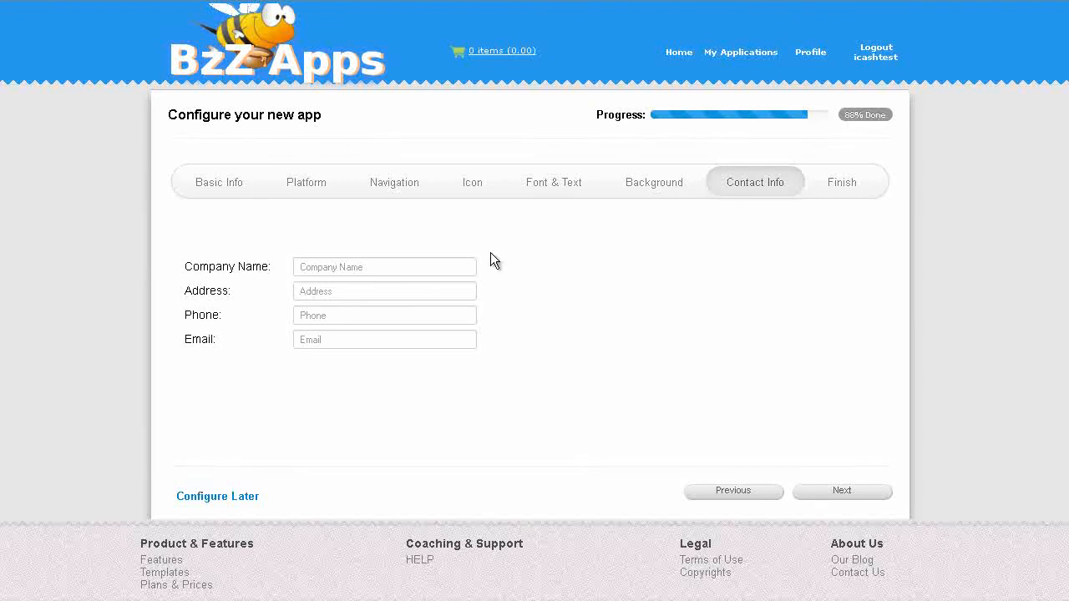
mouse_move(431, 310)
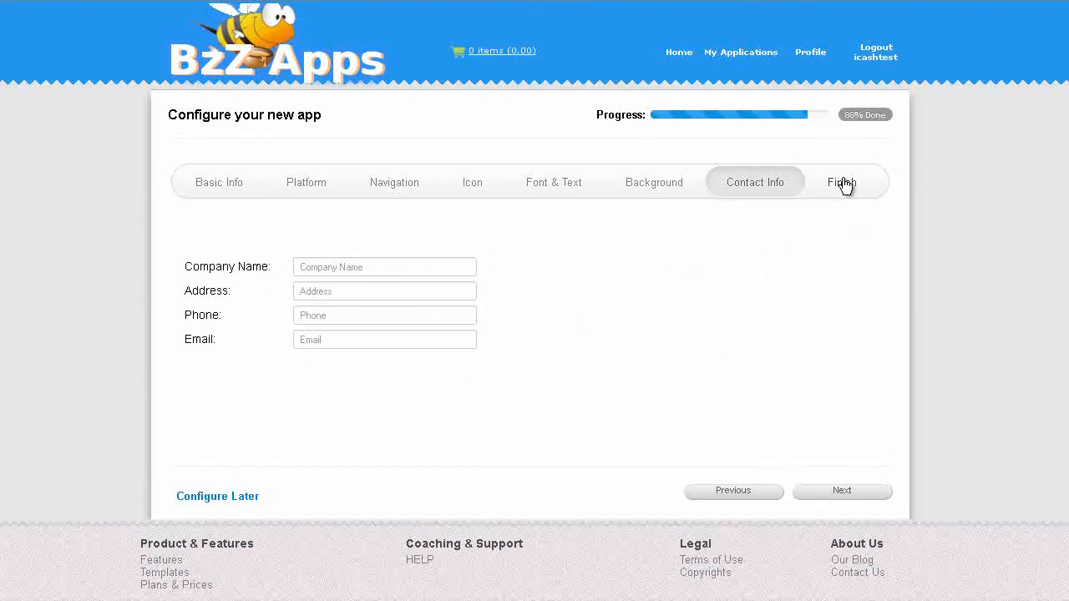
click(842, 182)
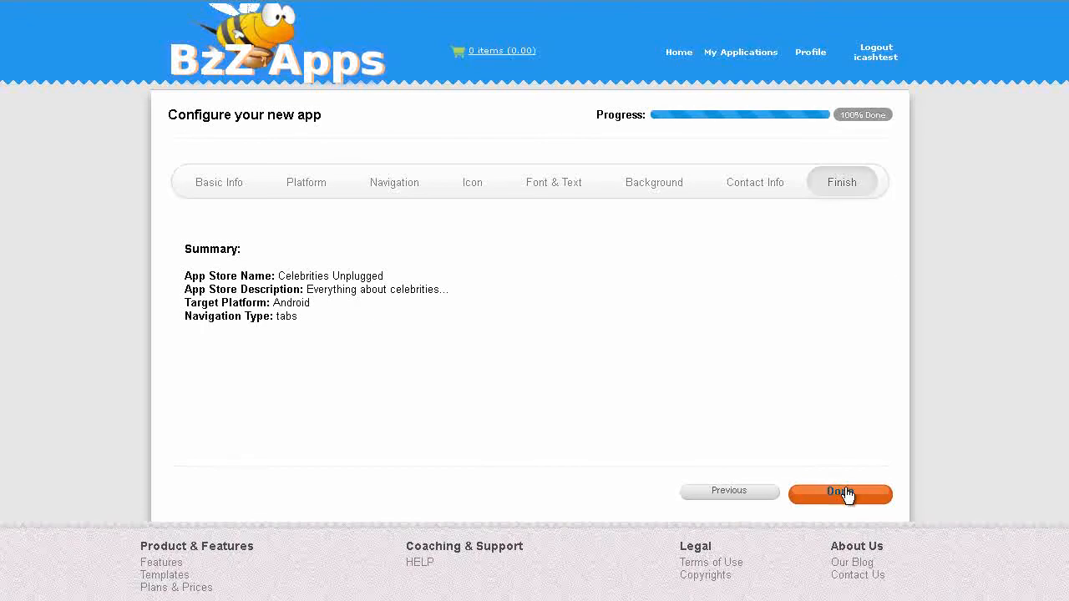
click(839, 494)
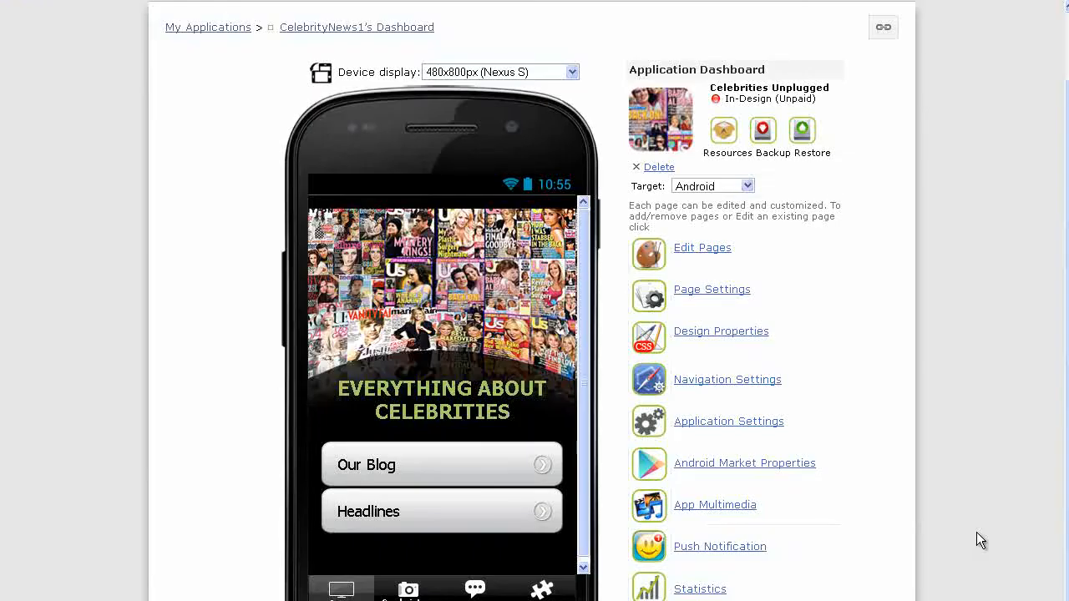